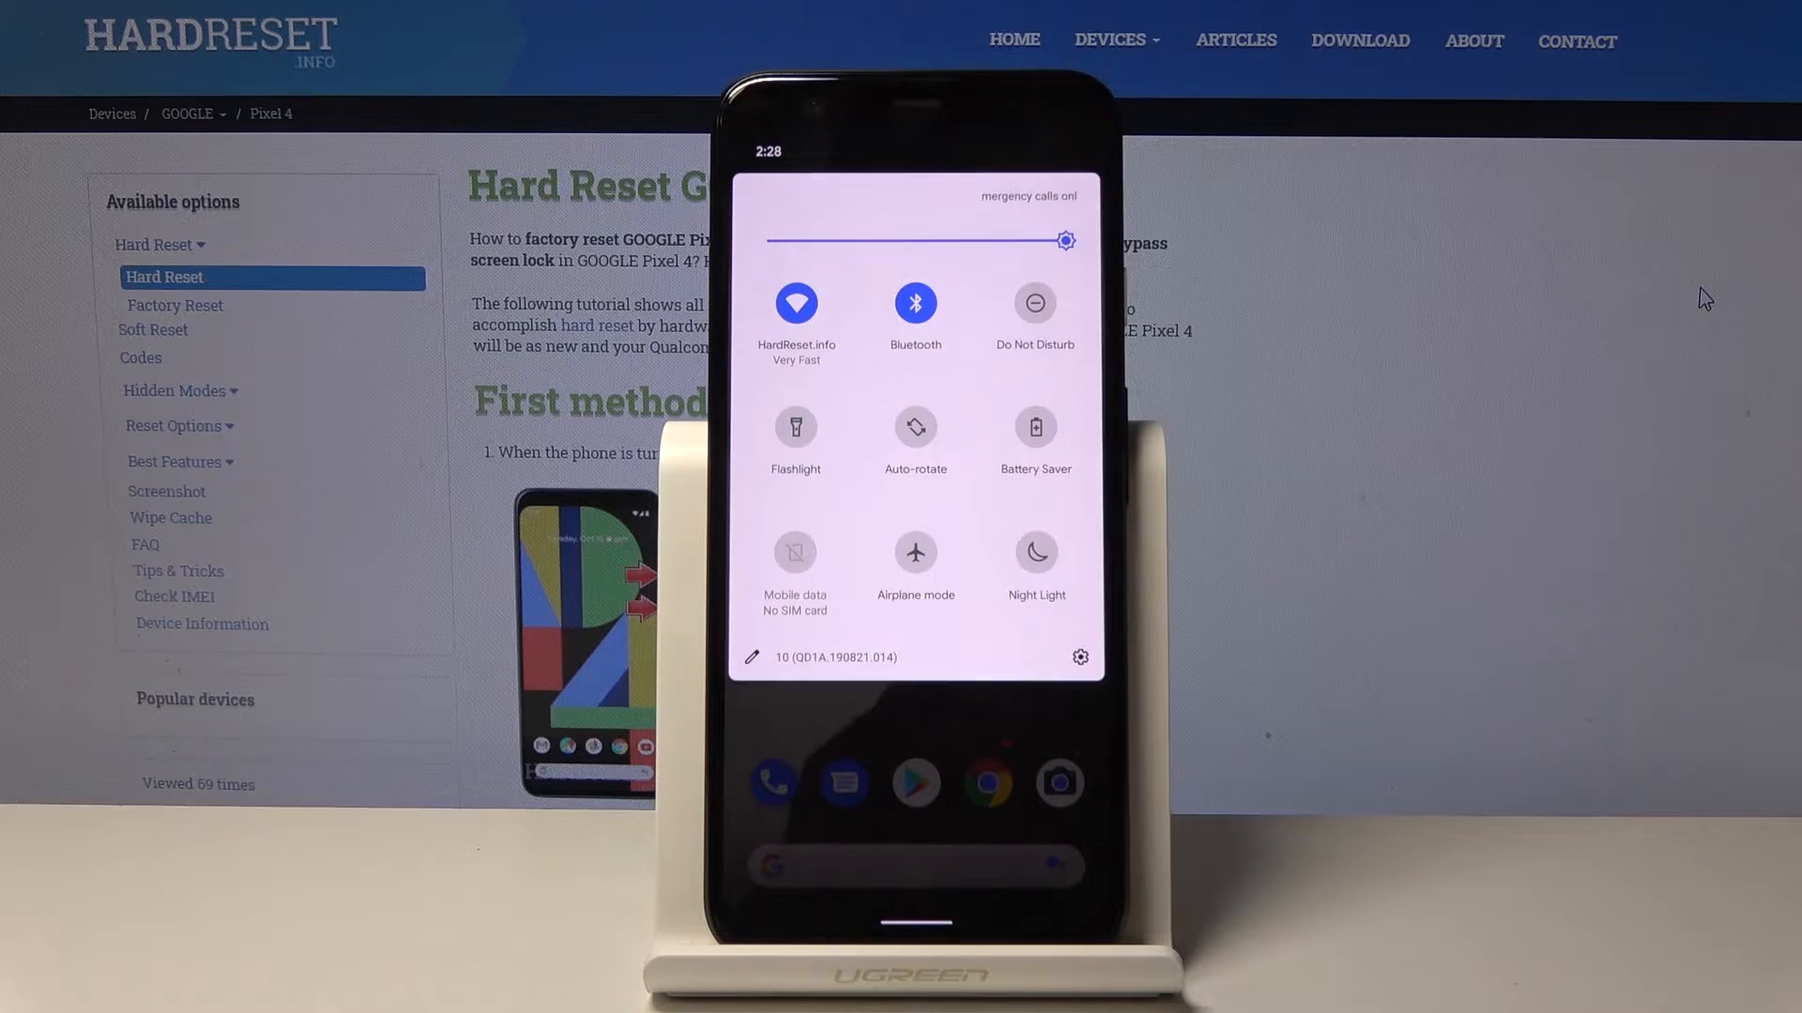
Step: Toggle the Do Not Disturb tile on and off, then open its settings
click(1033, 303)
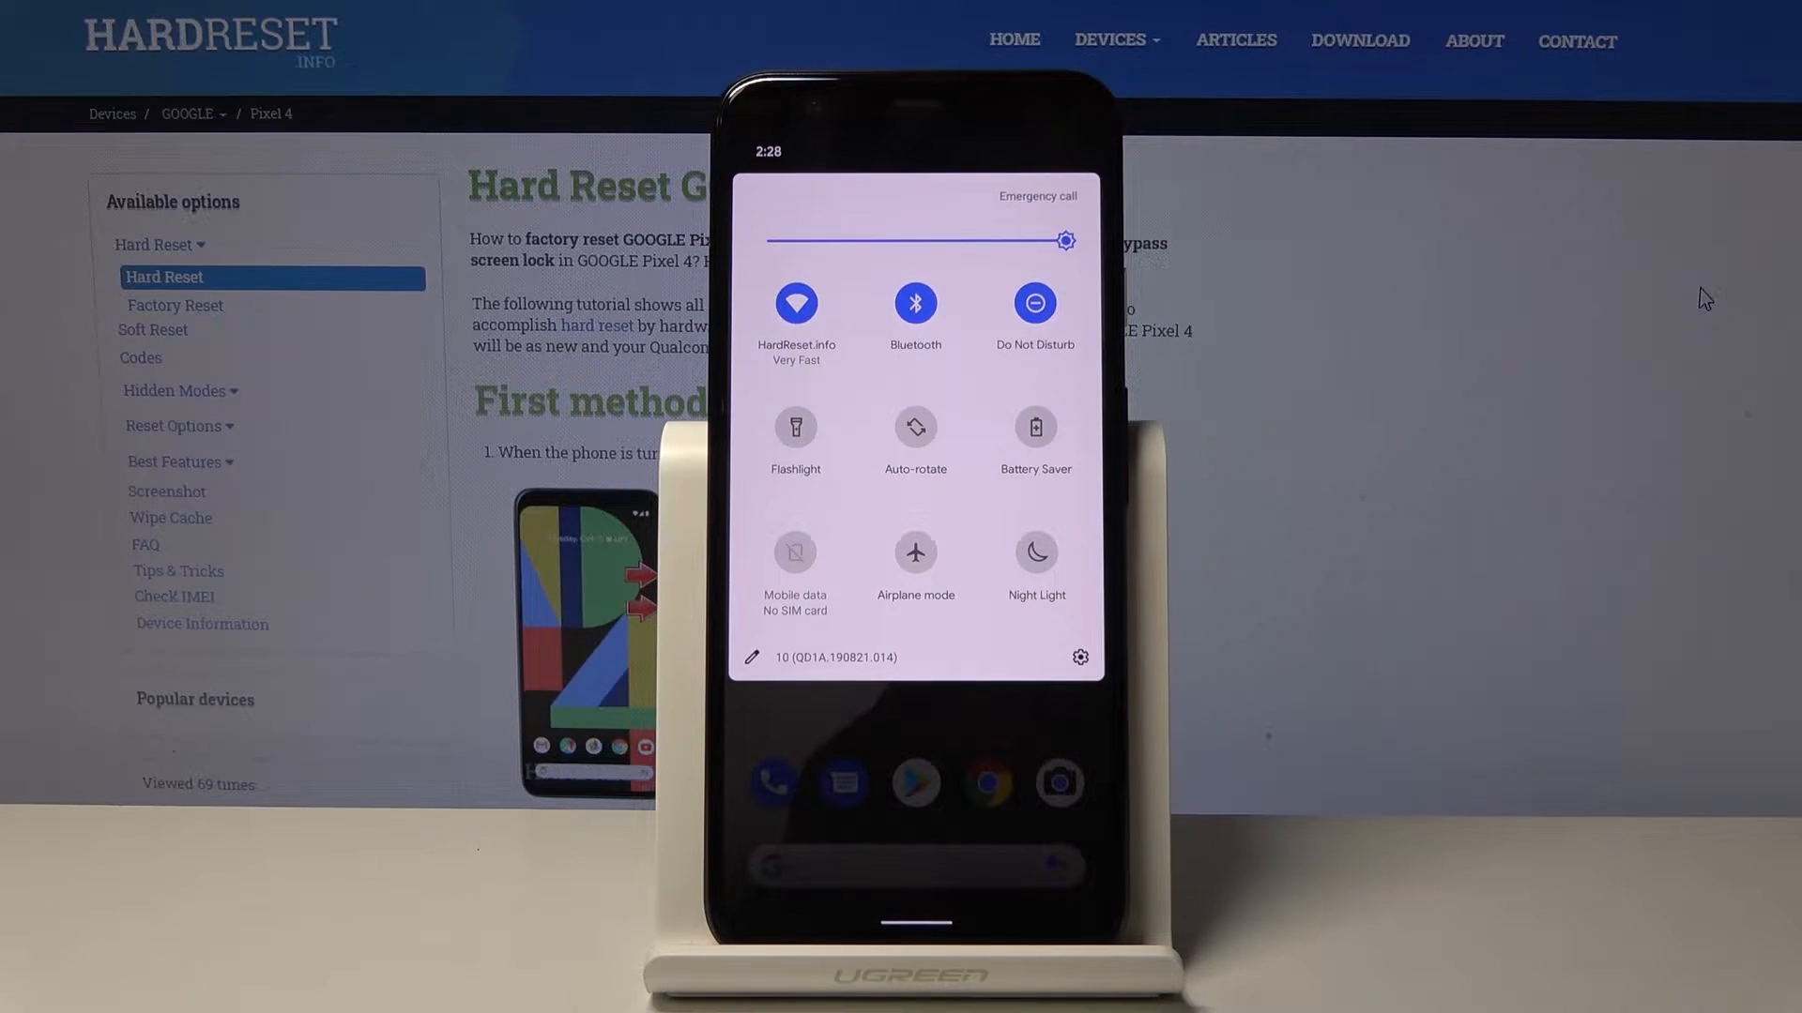
click(1033, 302)
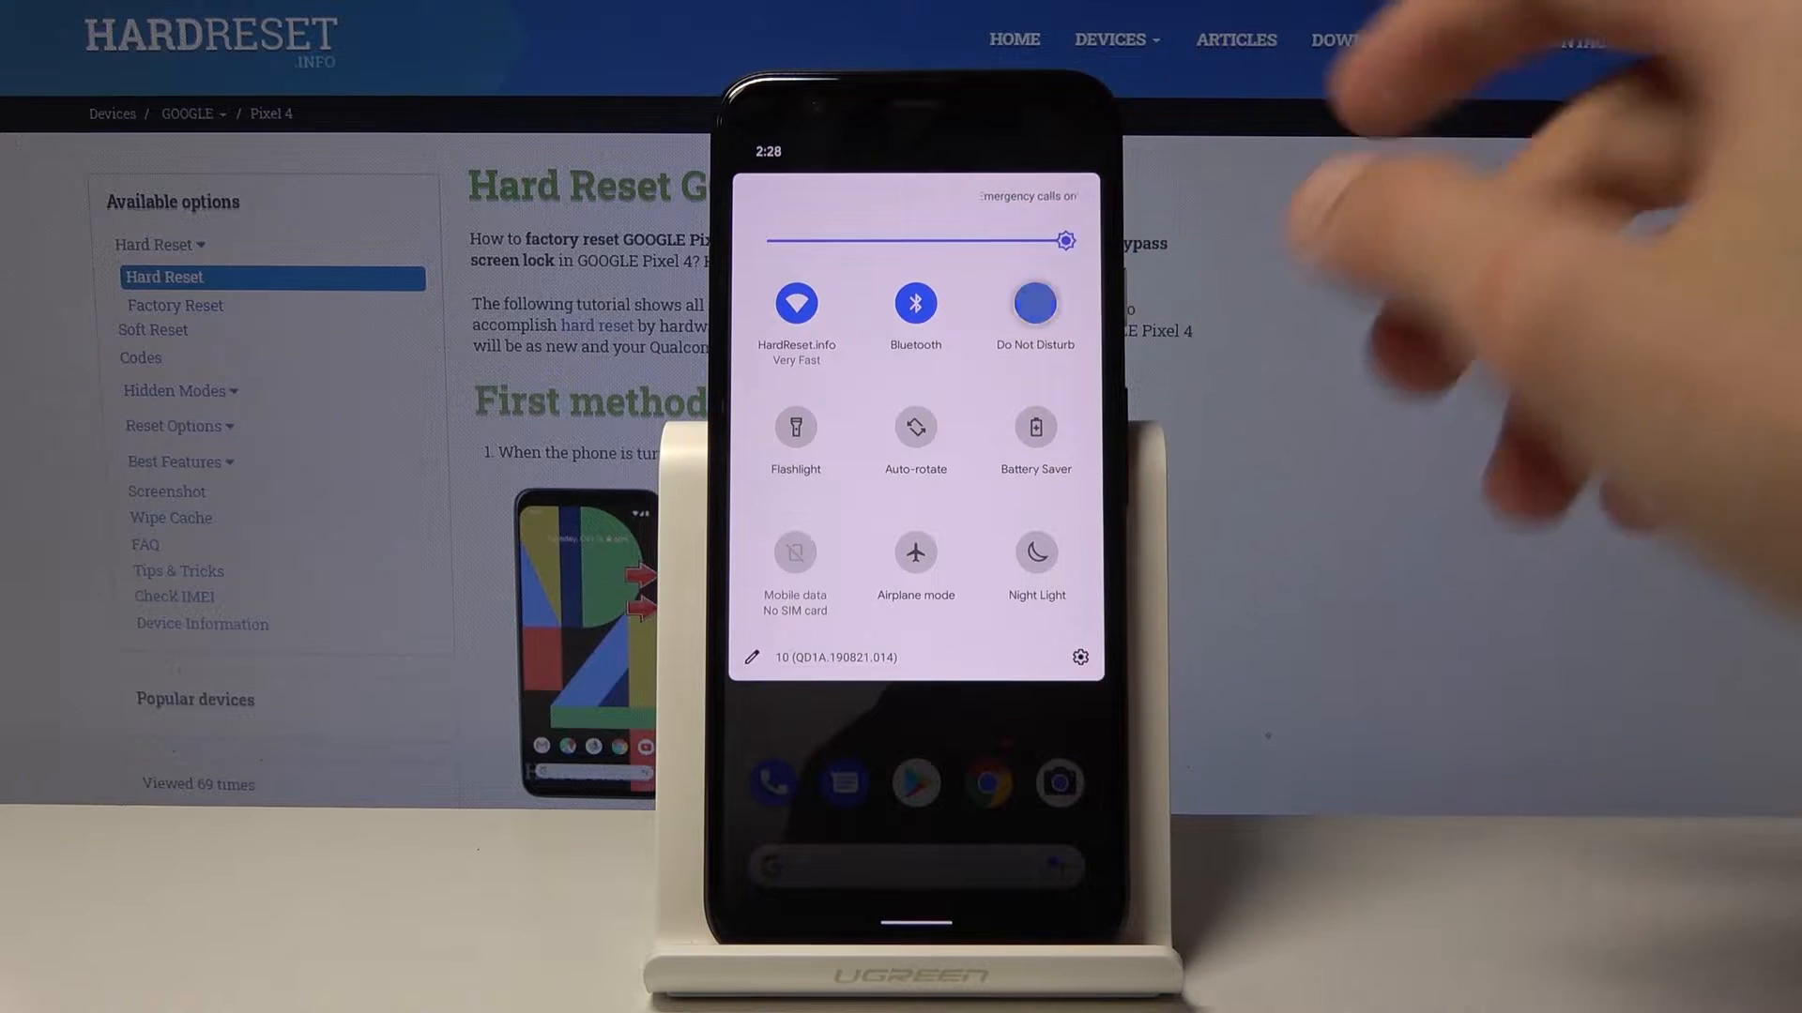
click(1032, 301)
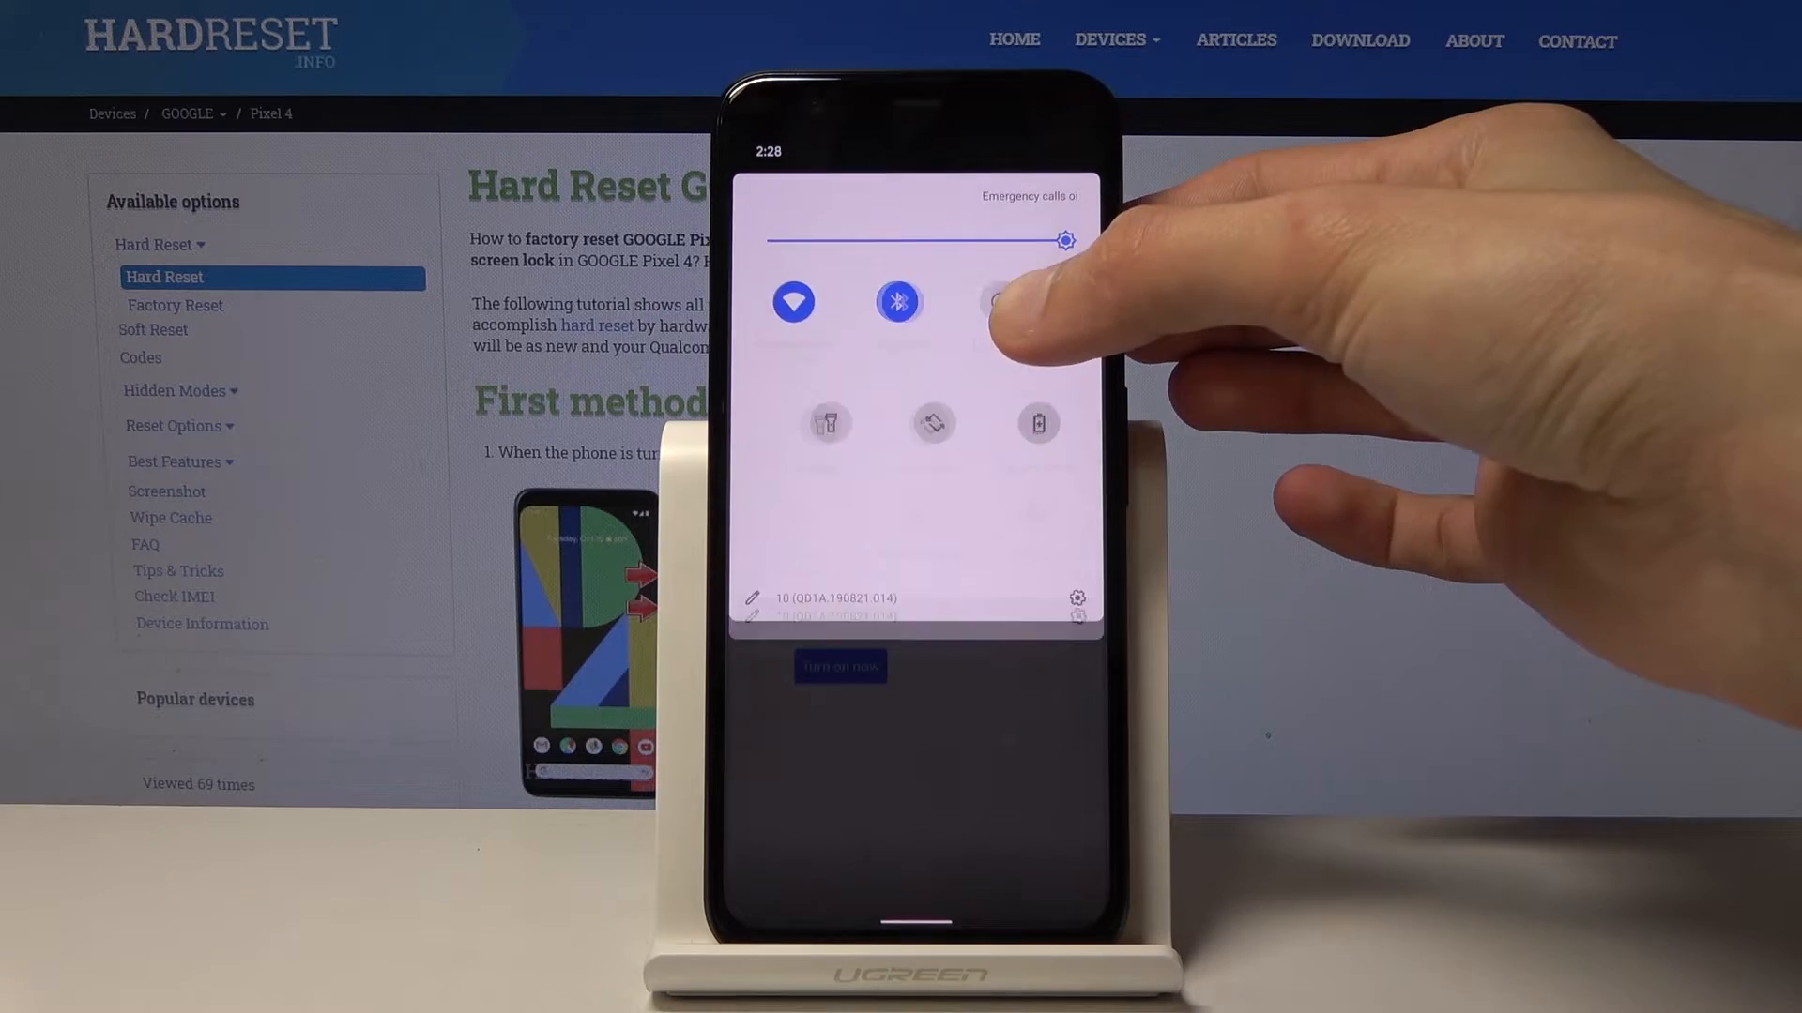
Step: Open the full exceptions list showing alarms and media sounds allowed
click(994, 301)
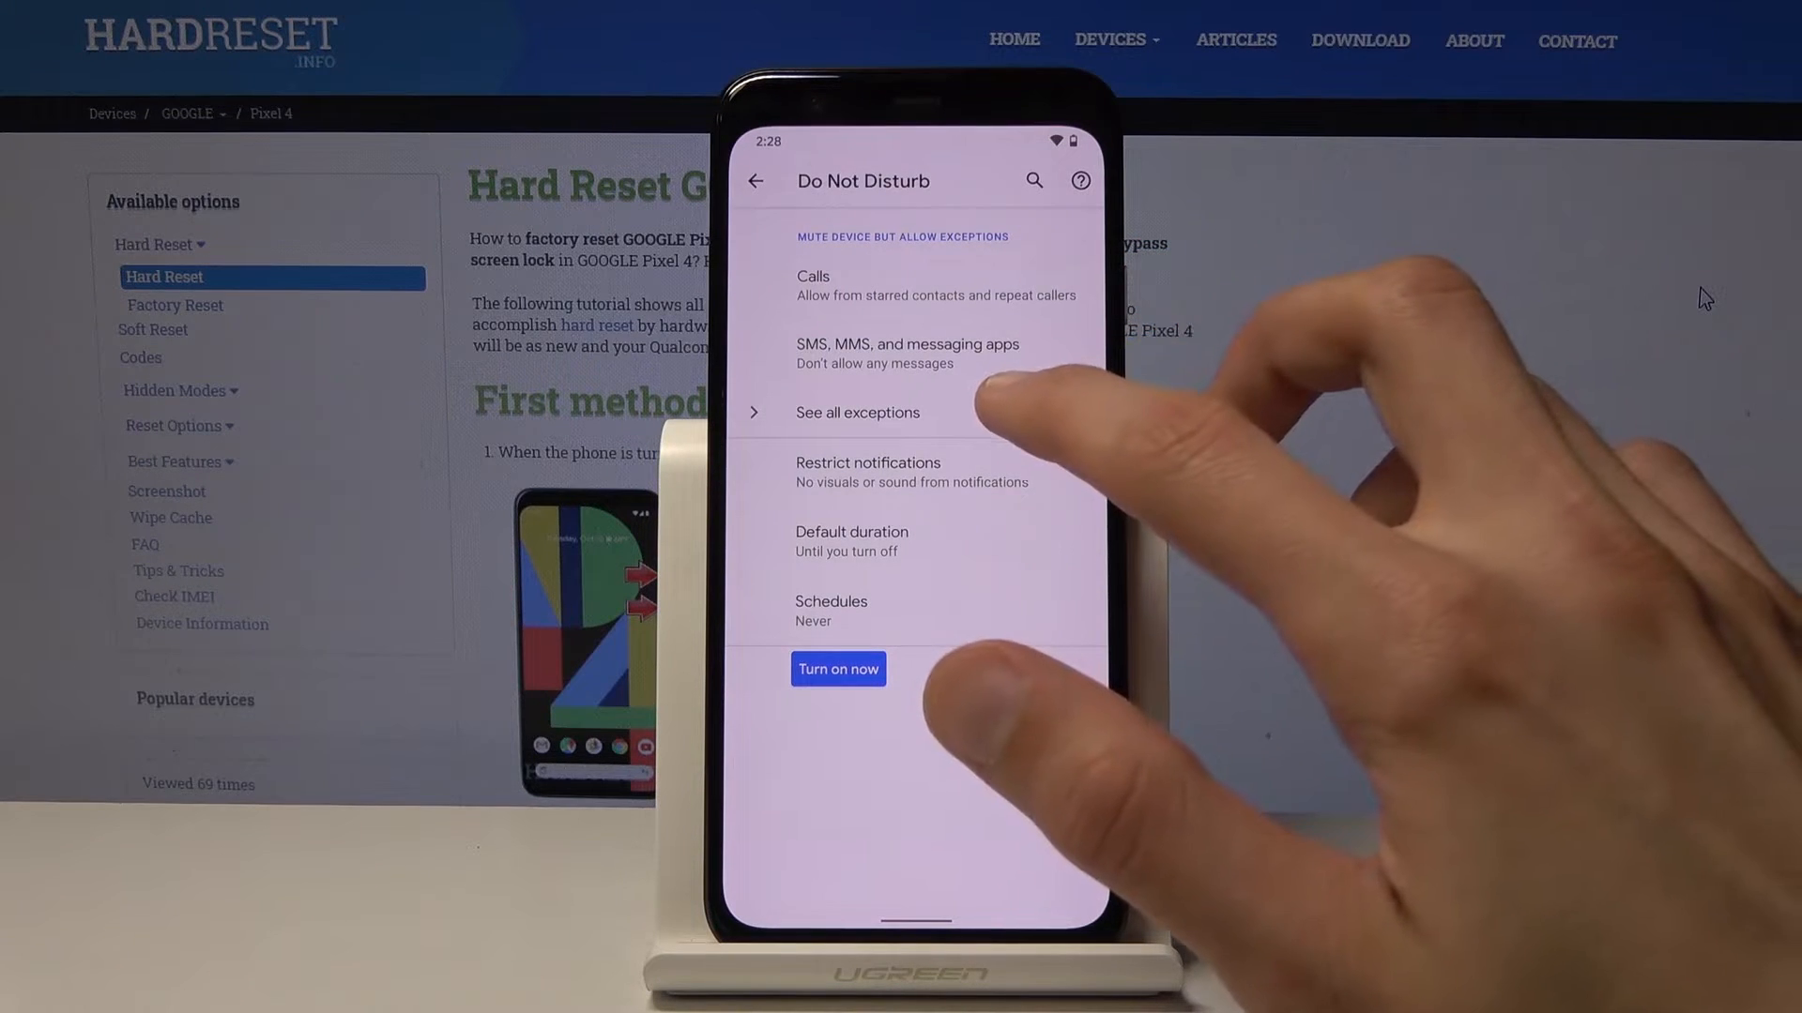
click(857, 413)
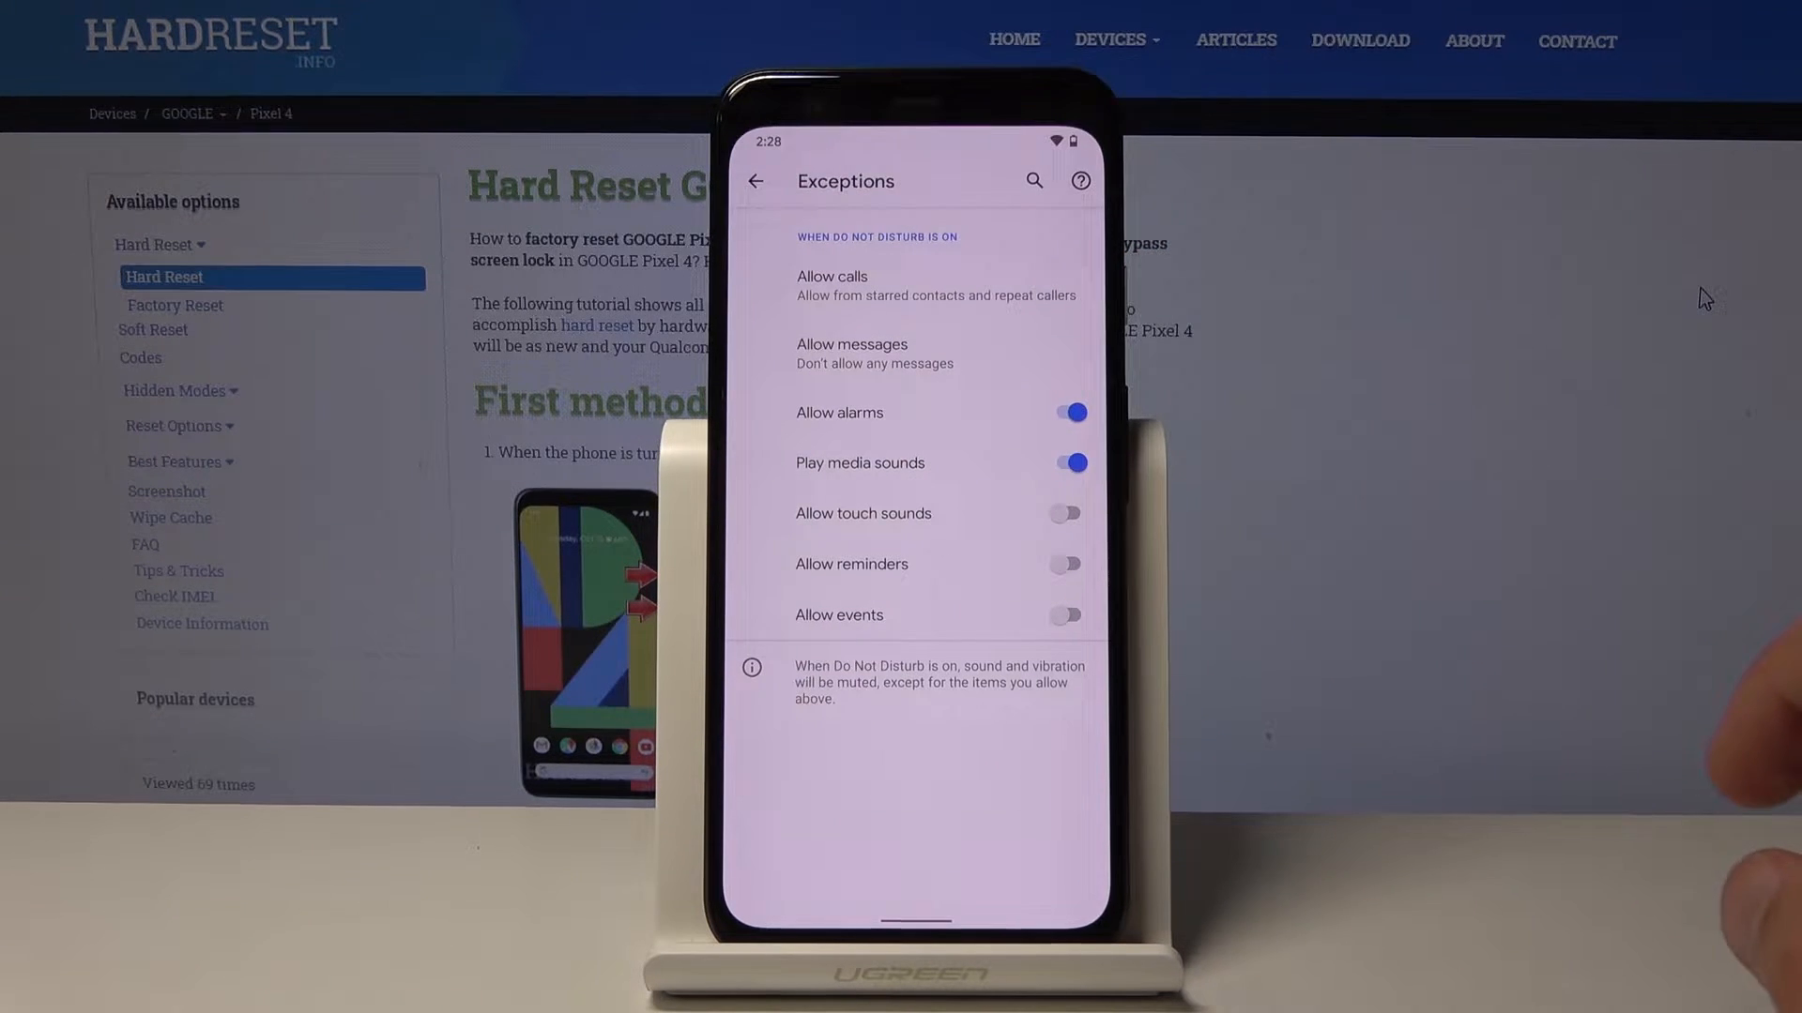
click(1063, 462)
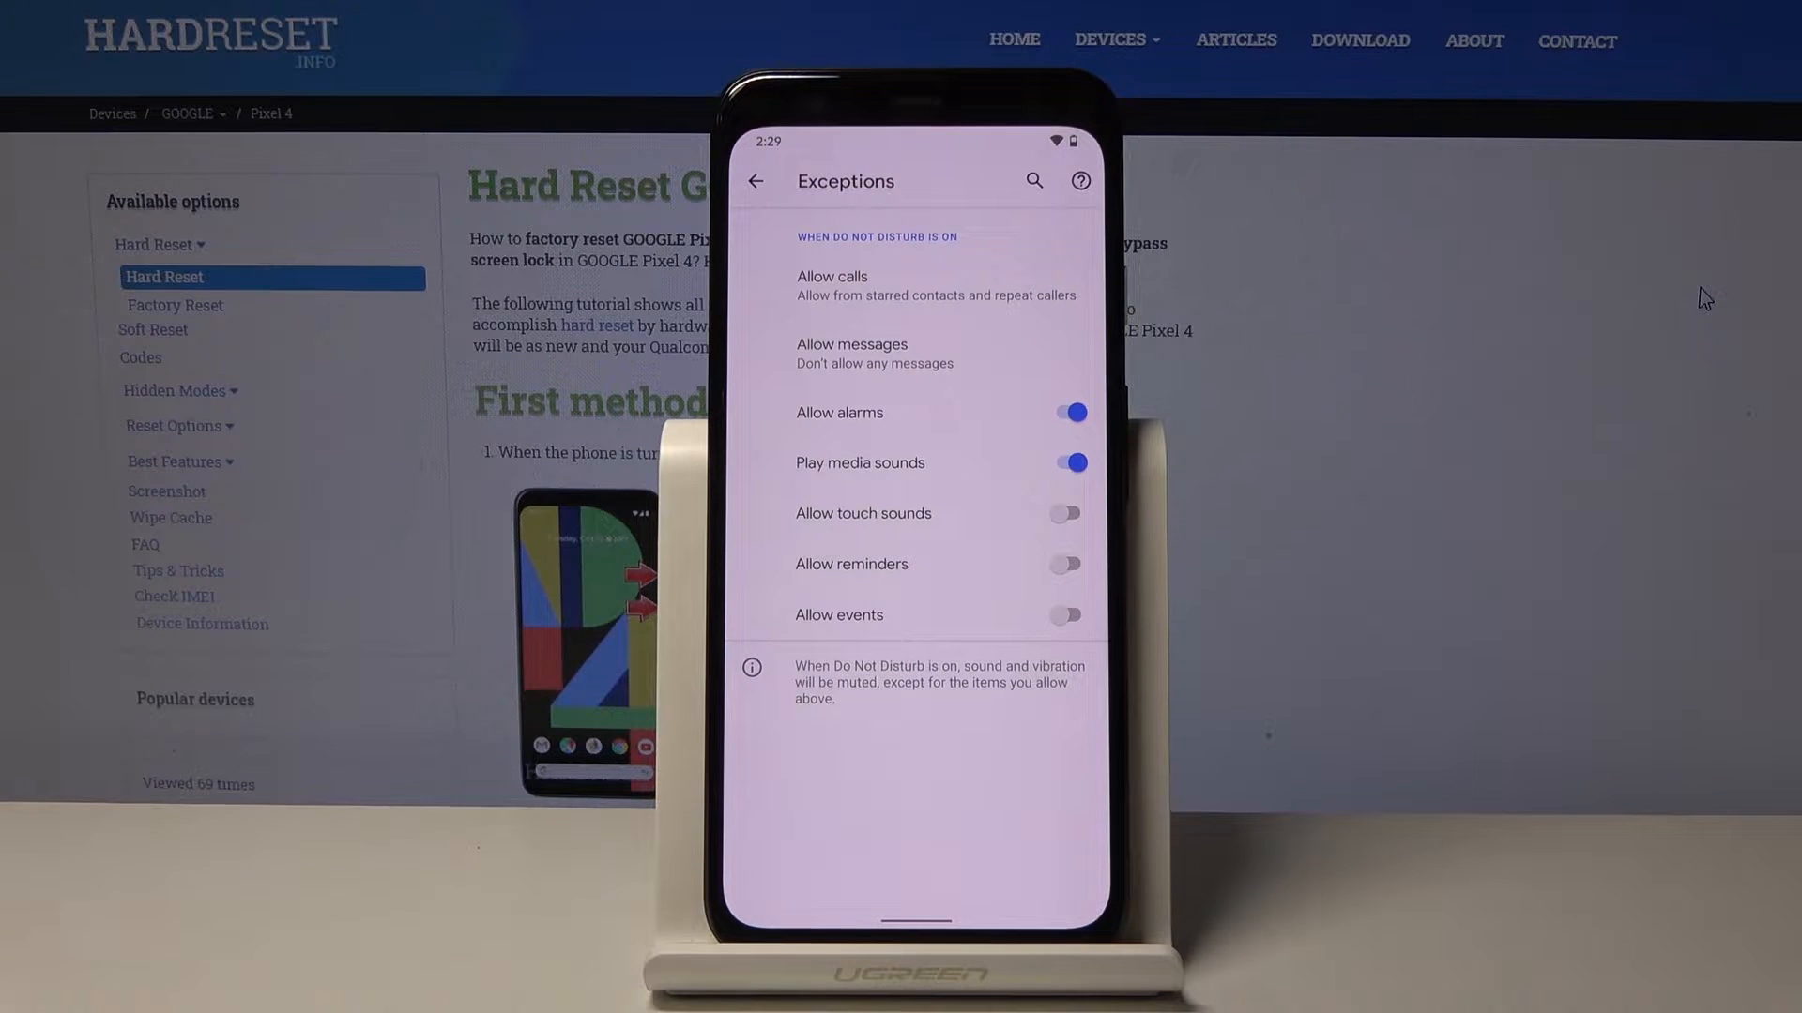
Step: Allow calls from contacts only plus repeat callers, then return to Exceptions
click(832, 285)
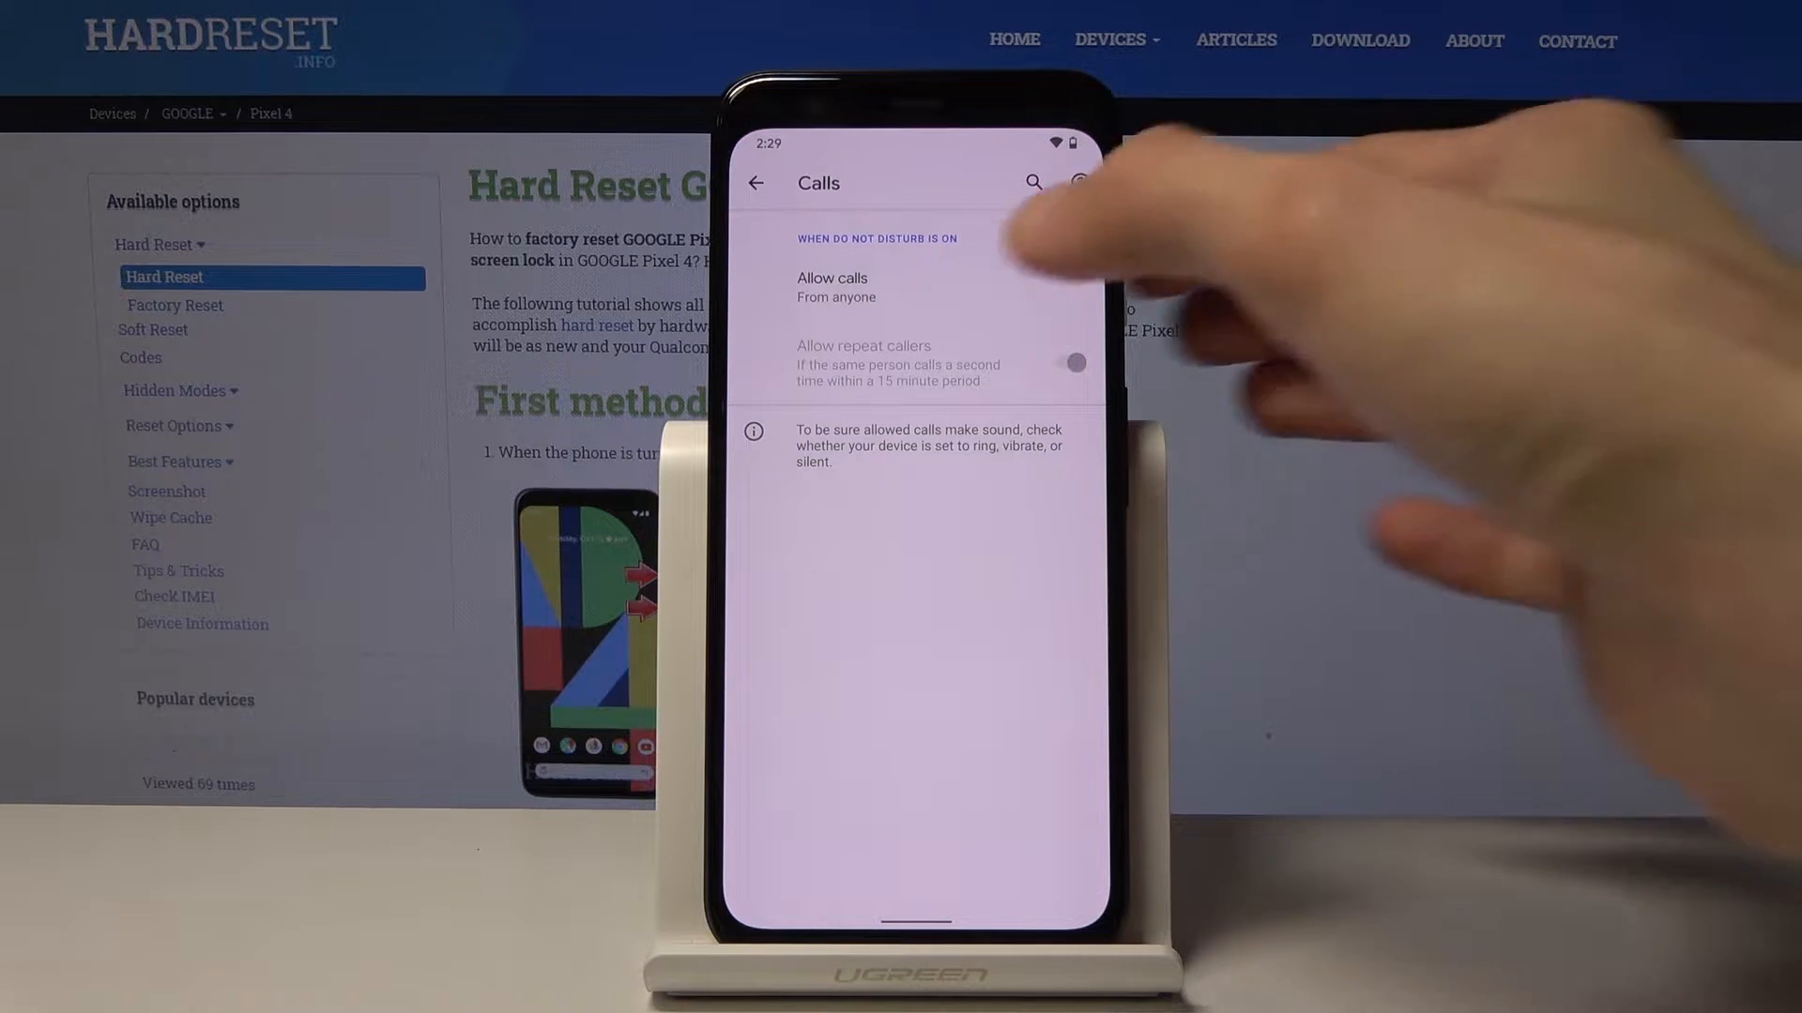
click(833, 287)
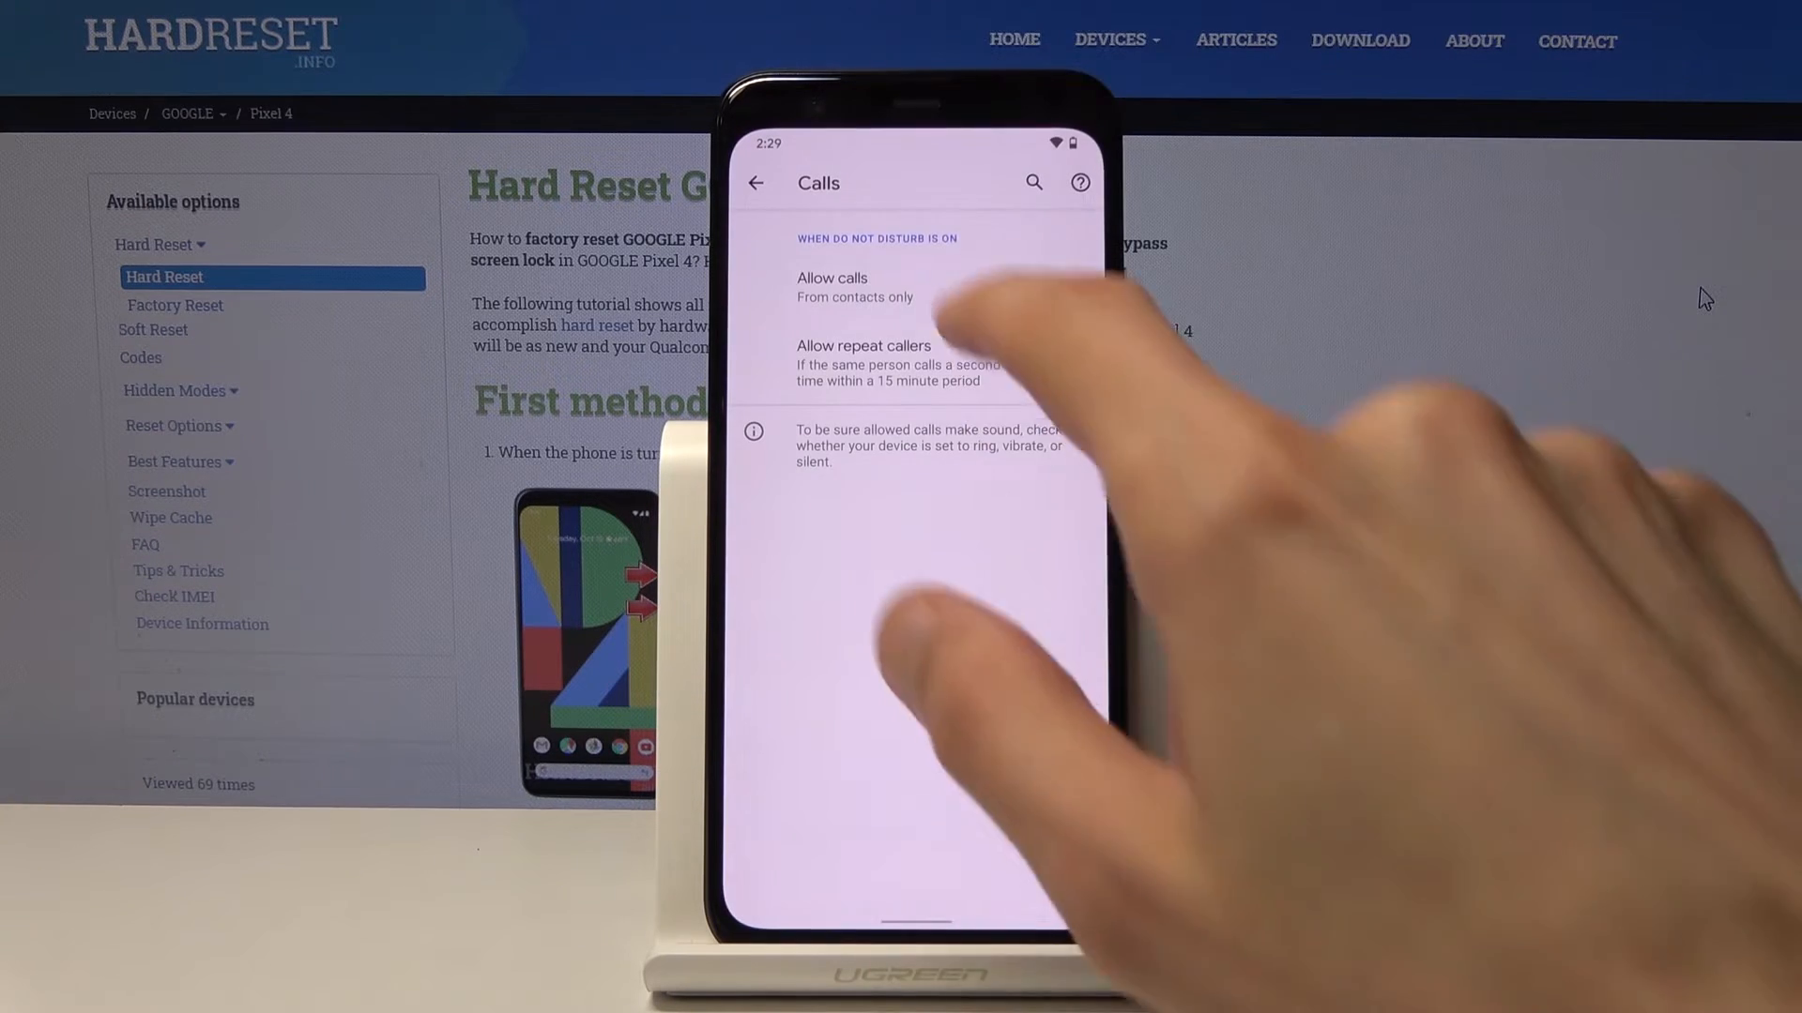
click(833, 277)
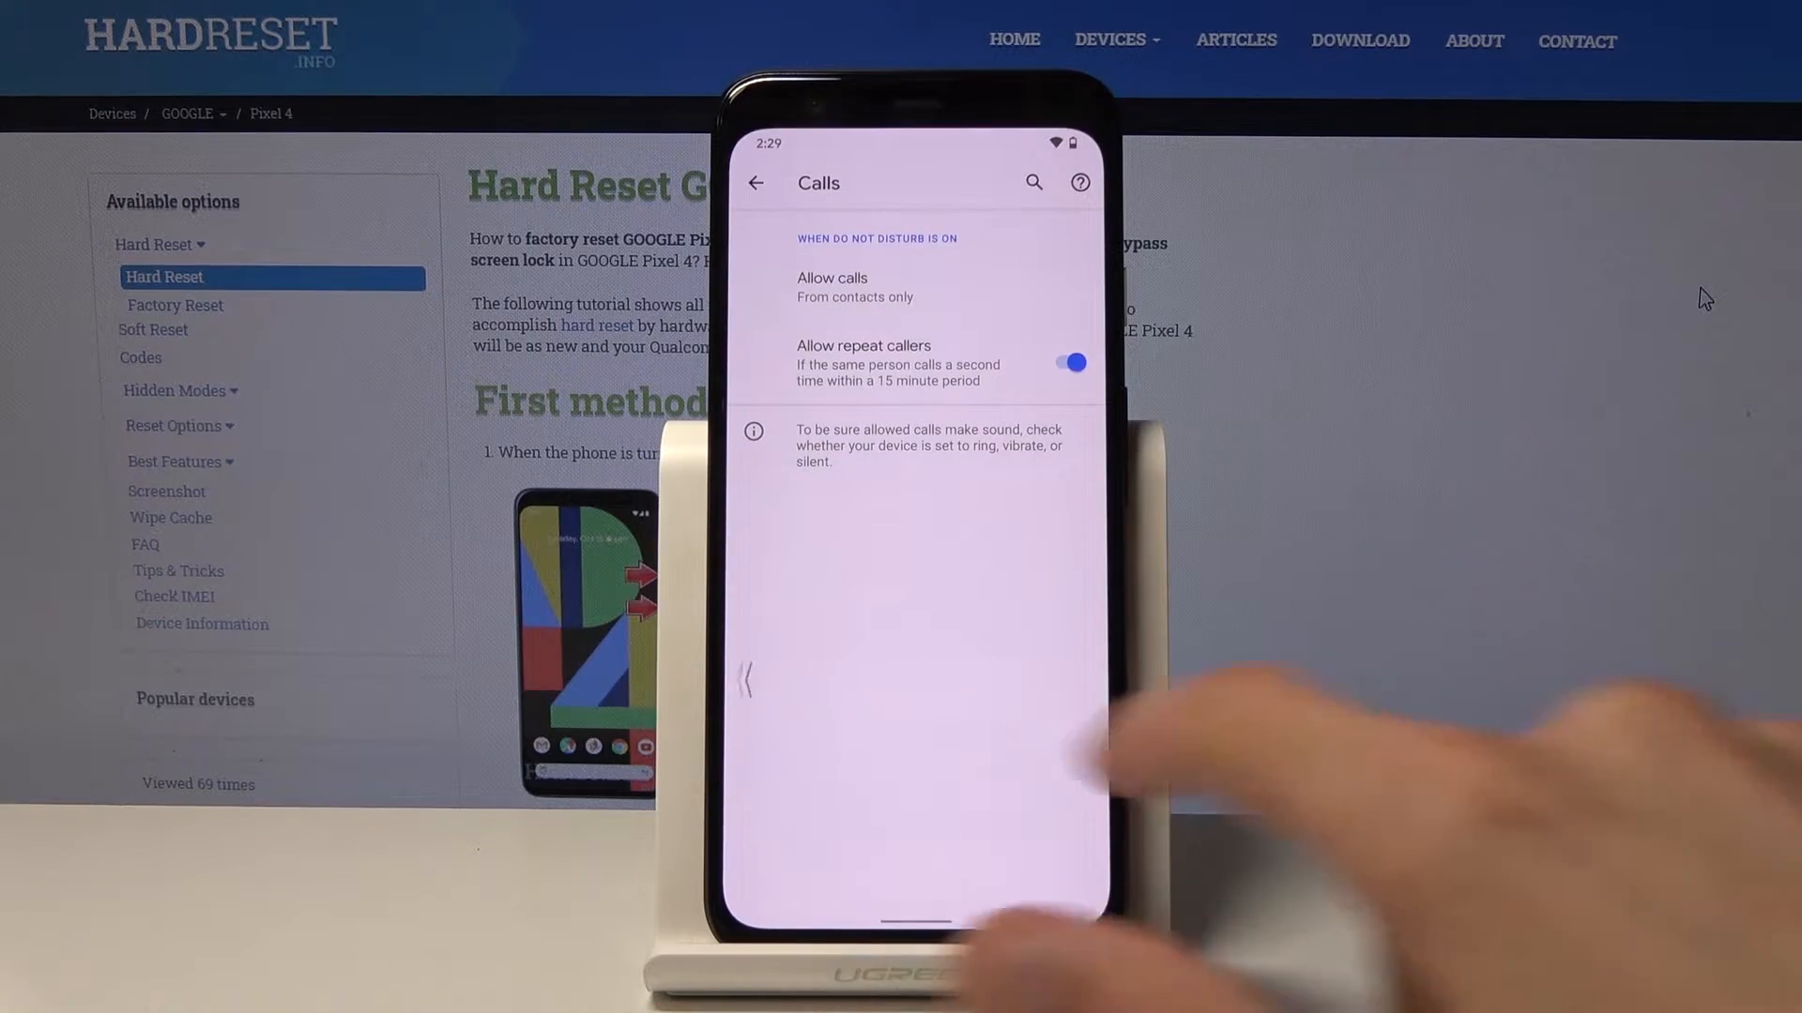
click(757, 183)
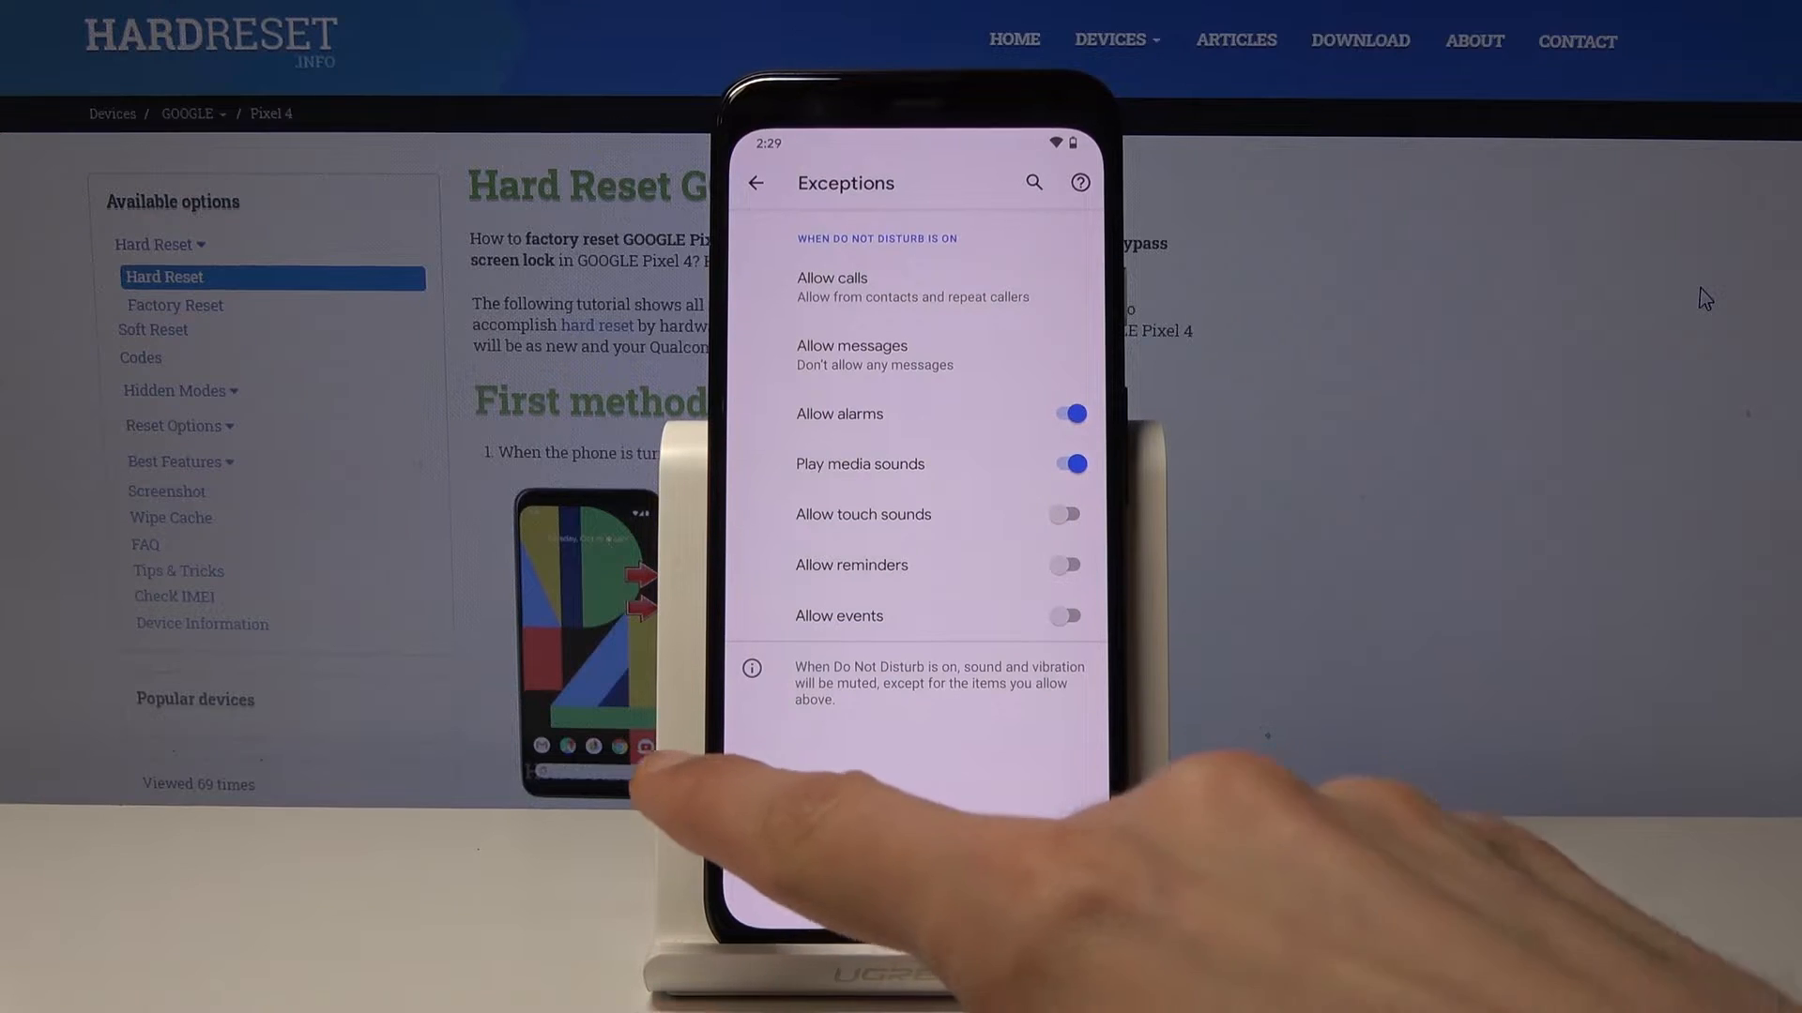
Step: Open the Schedules list, enable the Sleeping schedule and view its settings
click(756, 181)
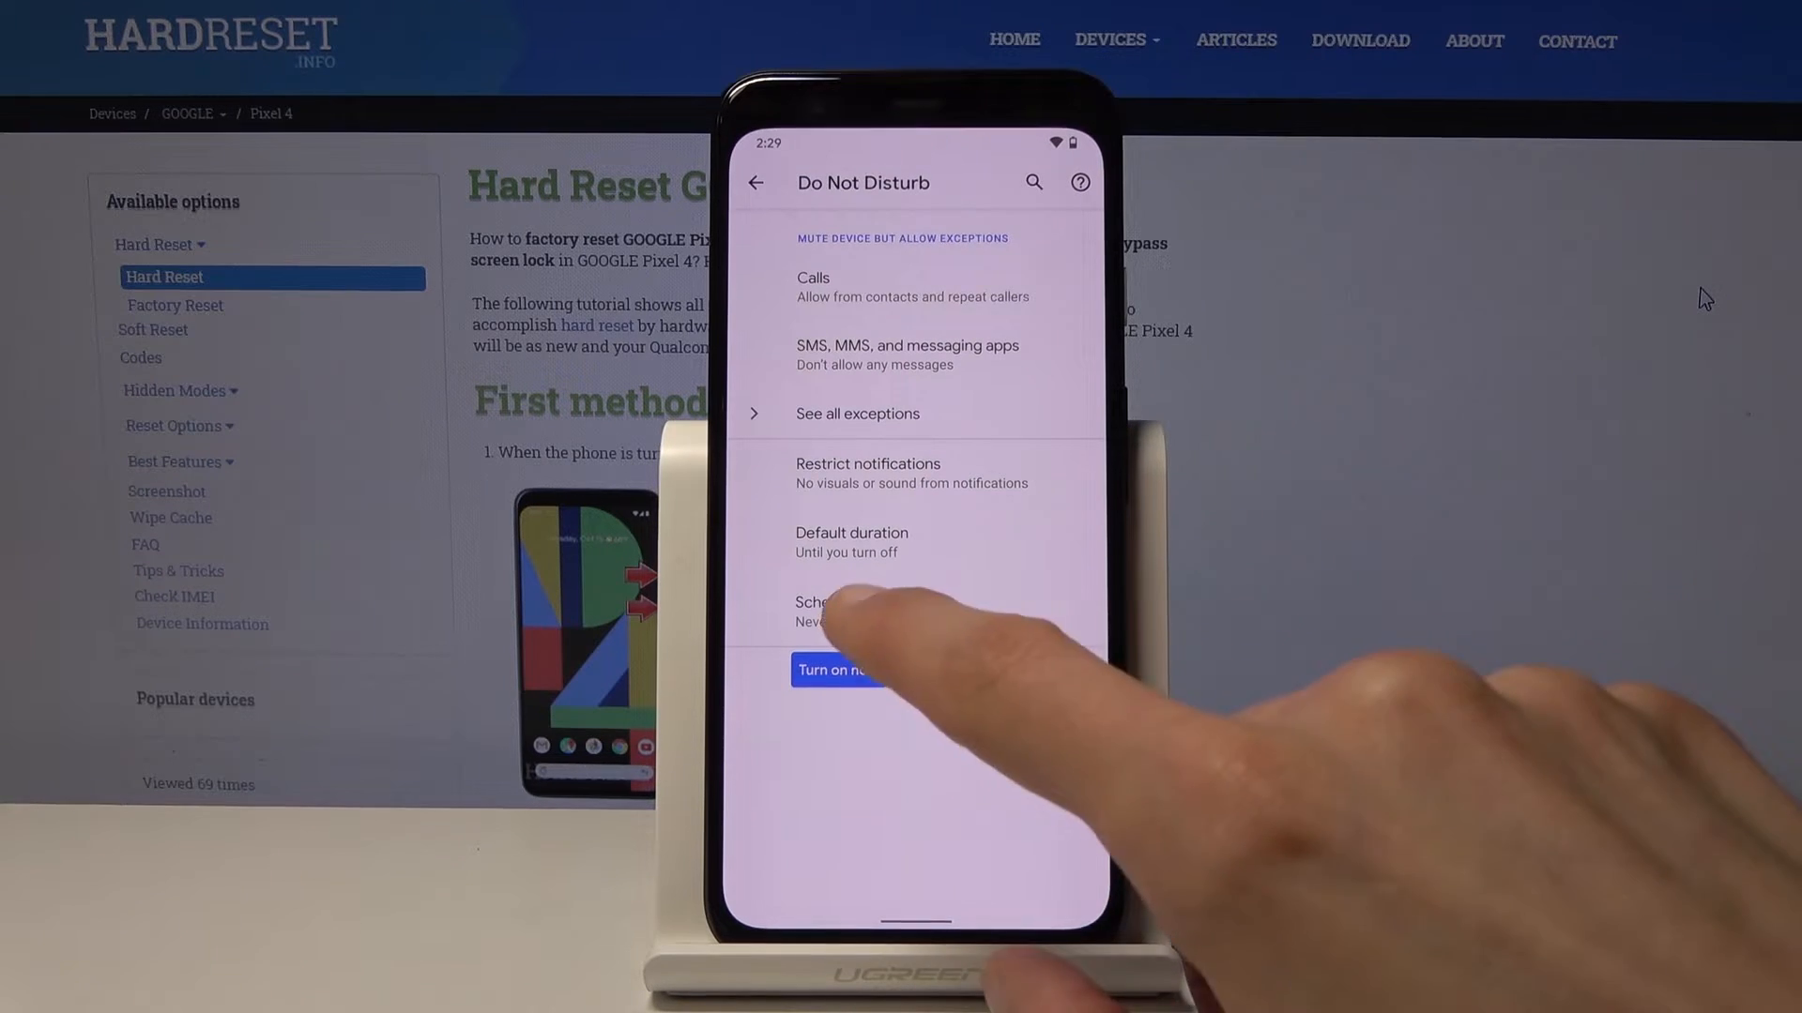
click(822, 609)
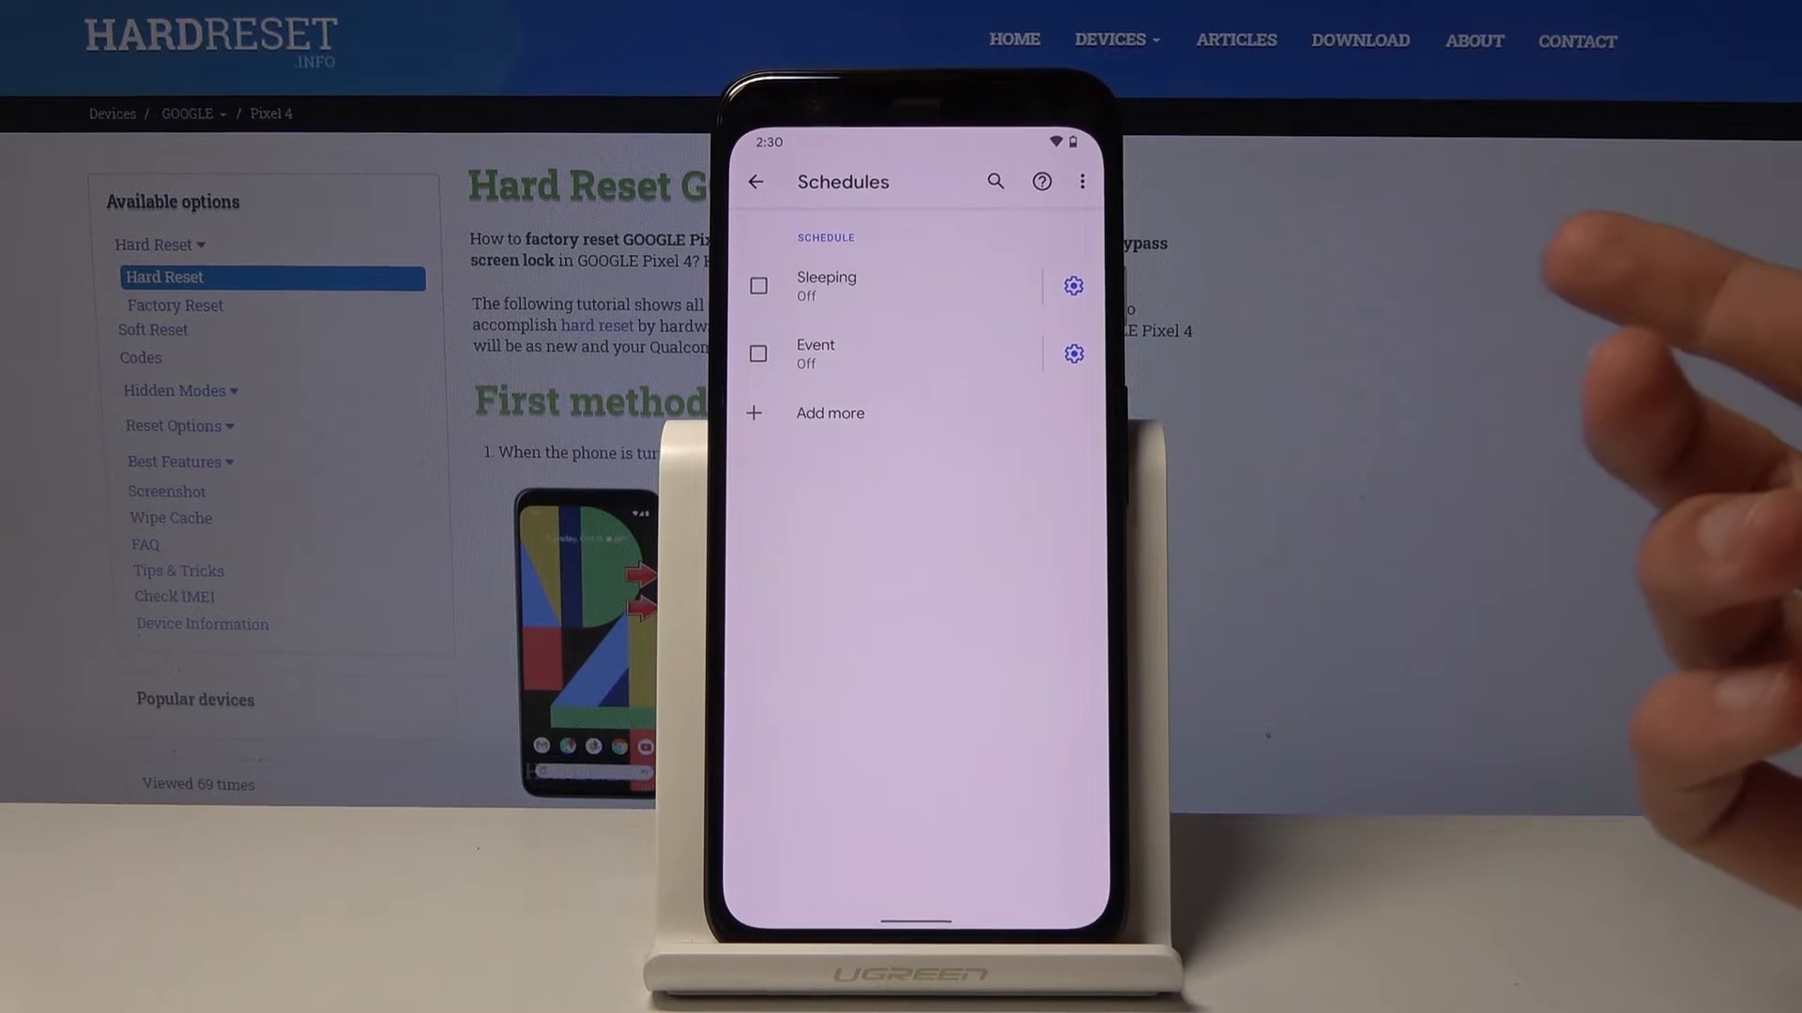
click(757, 286)
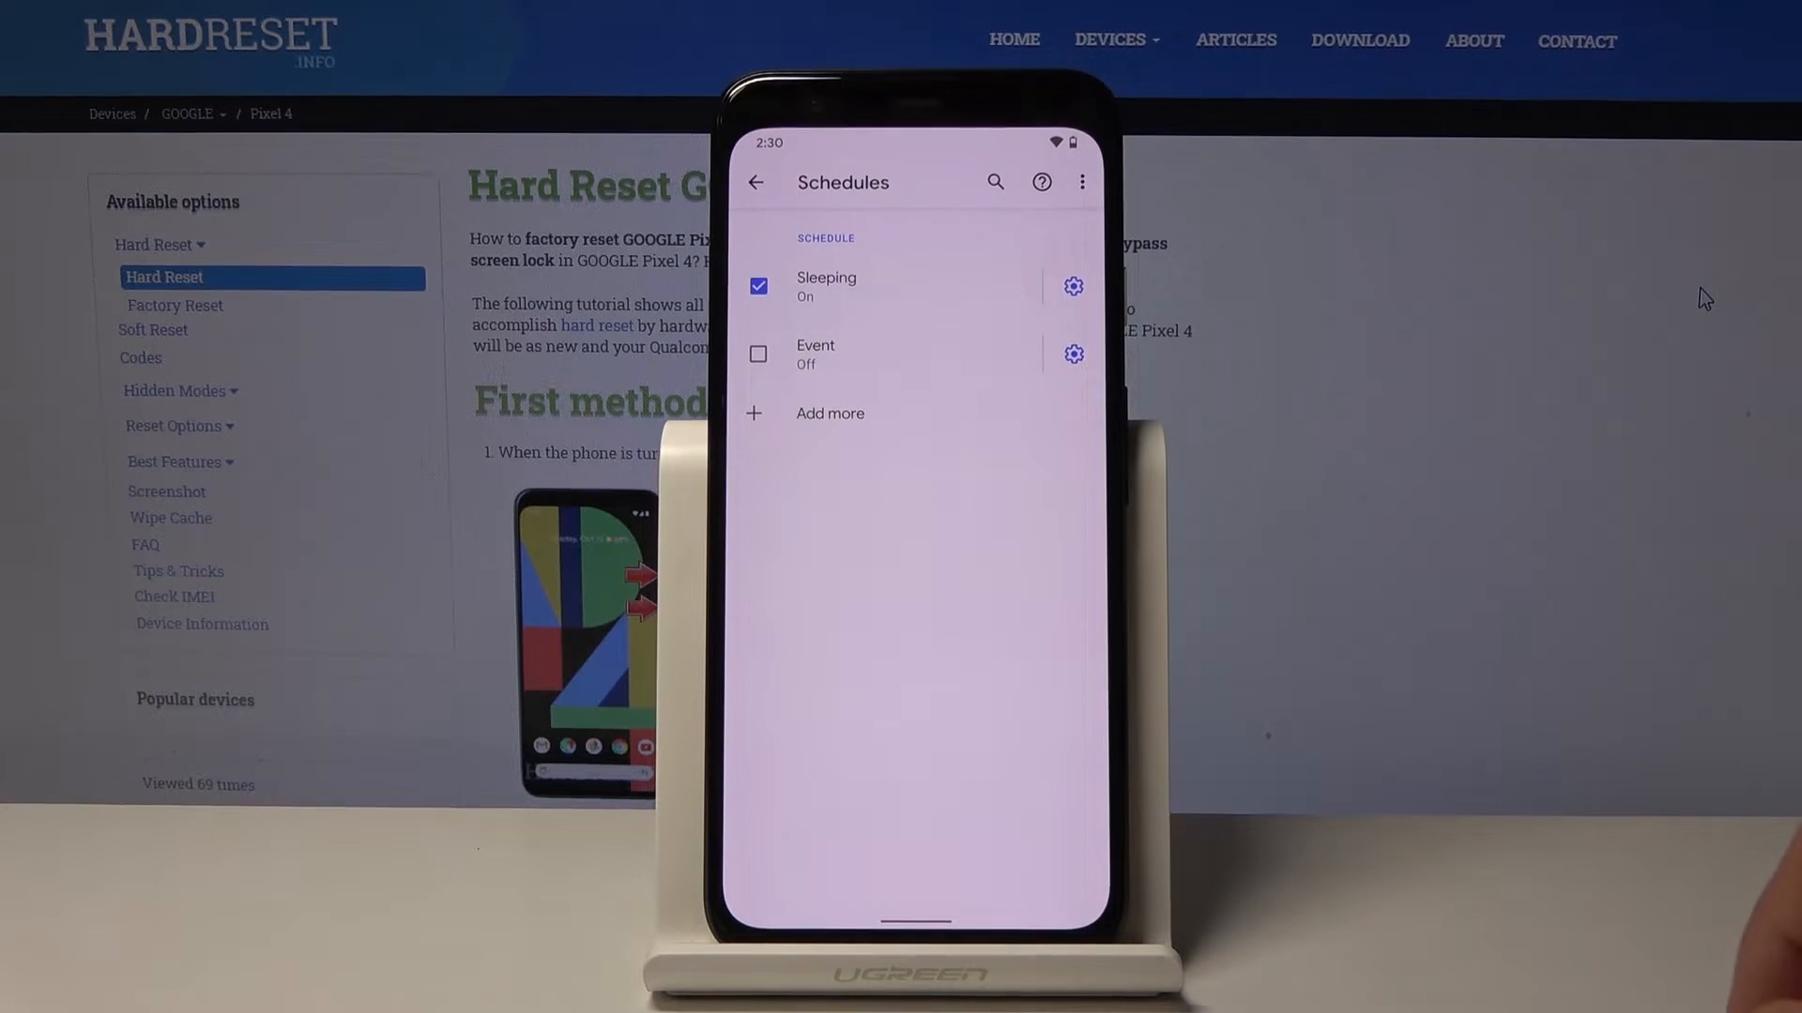
click(825, 286)
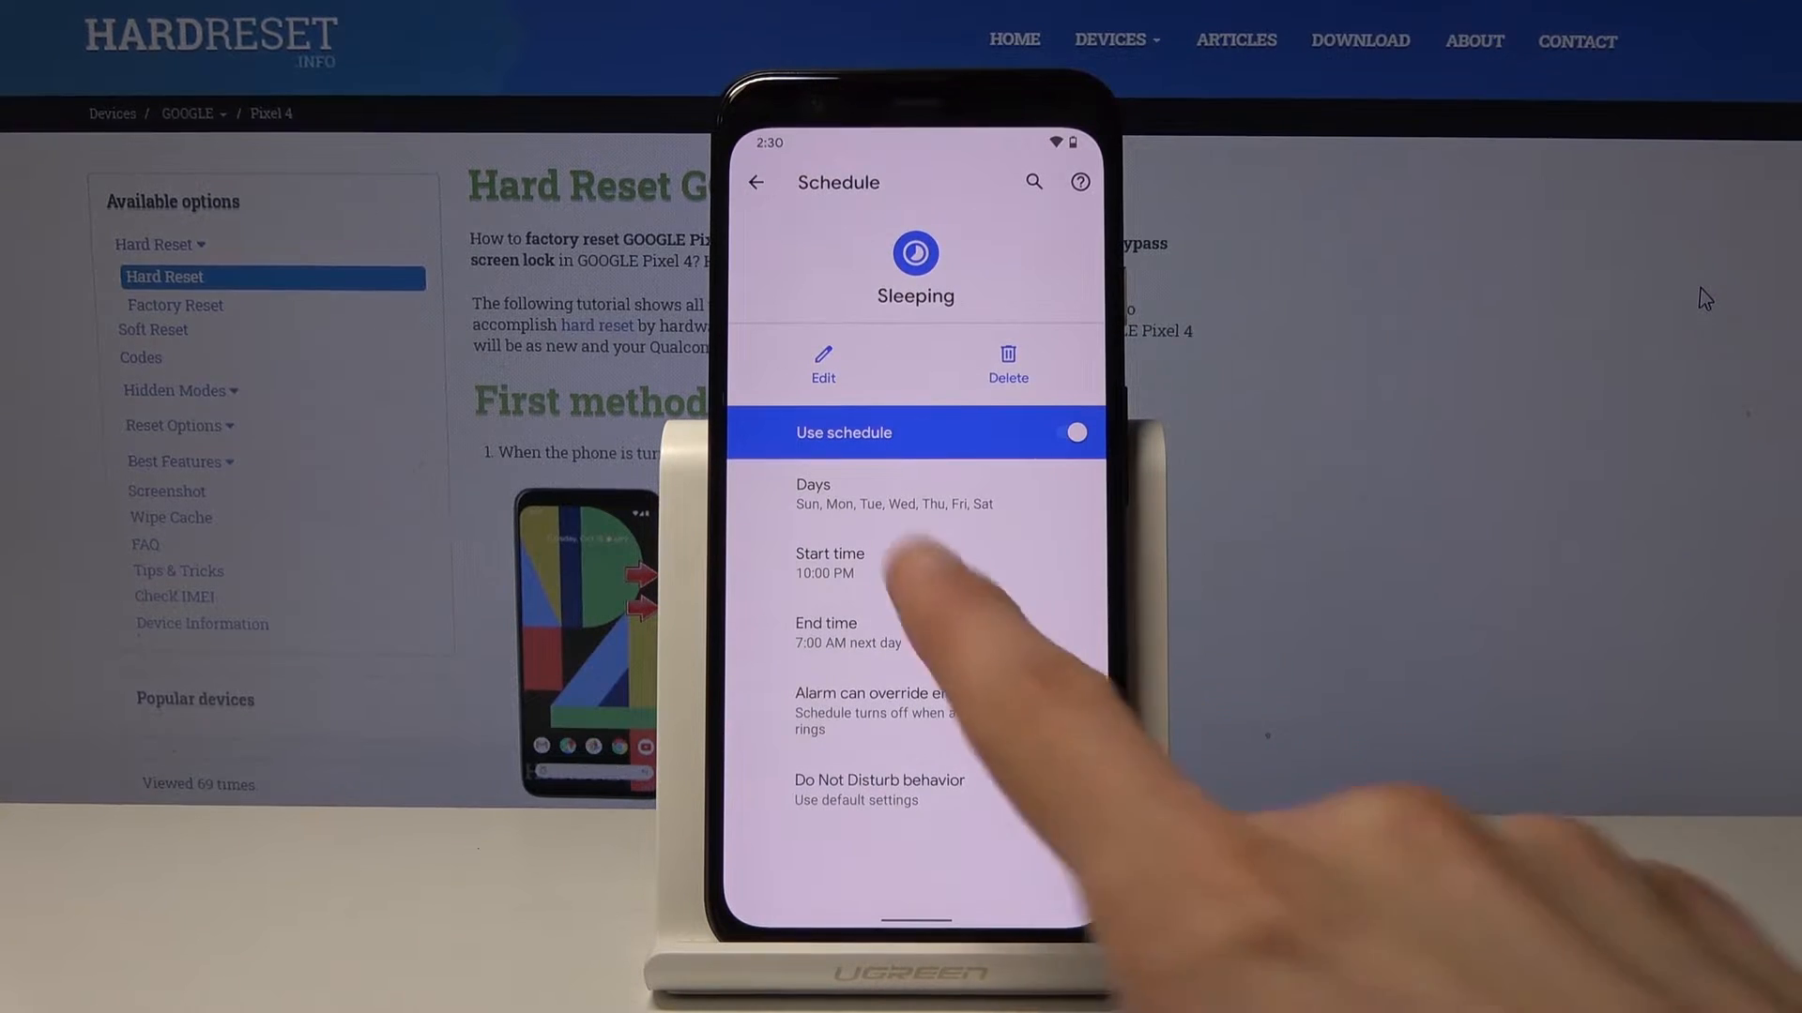
Step: Return to the schedules list and start adding a new schedule
click(1073, 710)
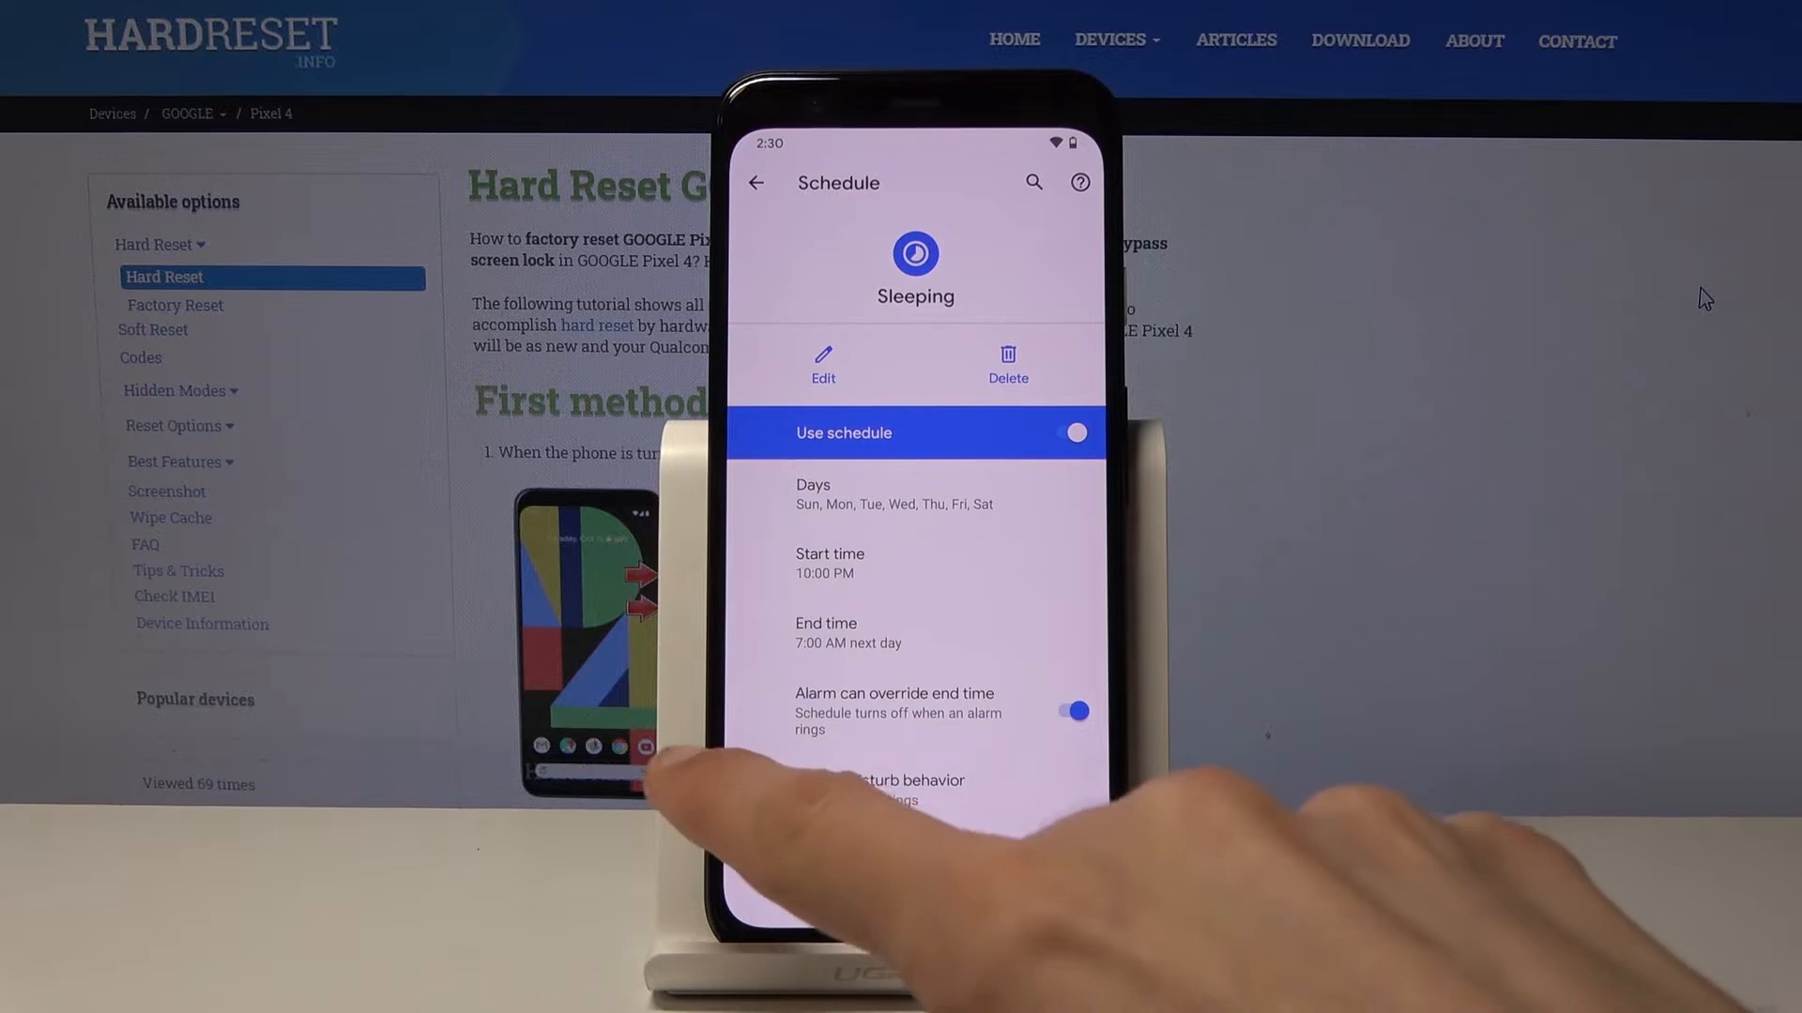
click(754, 183)
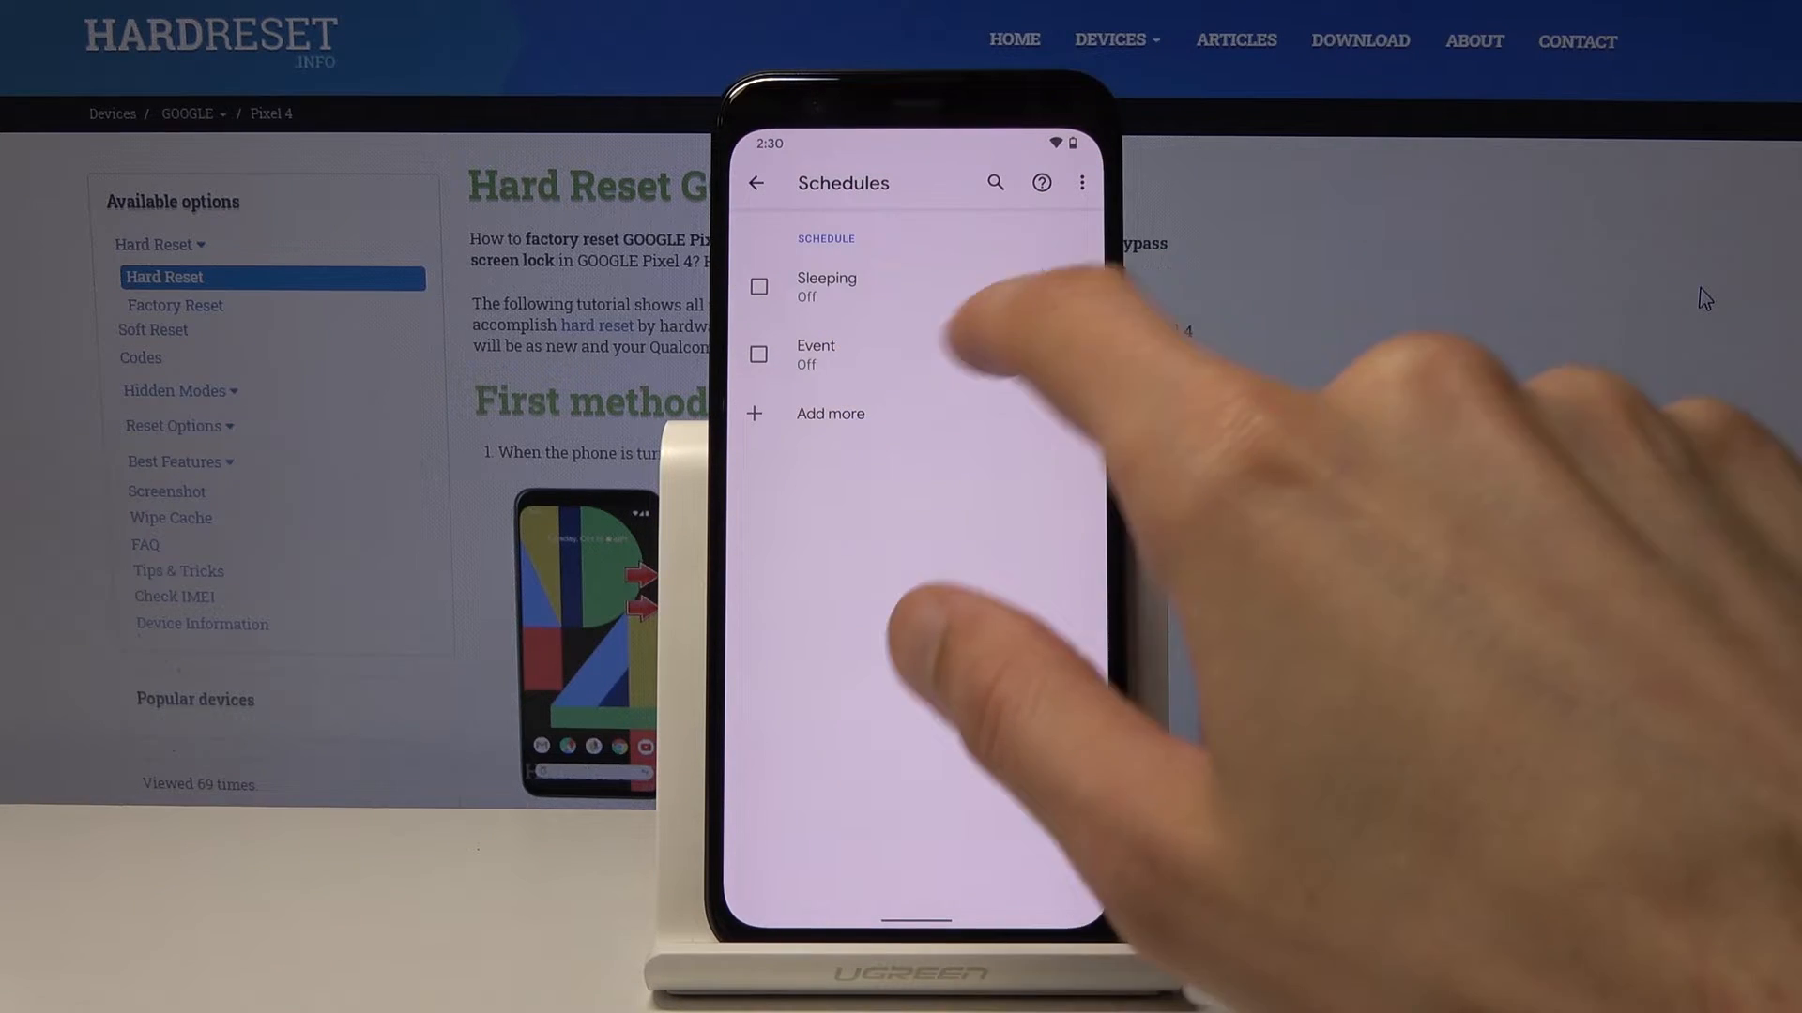
click(815, 354)
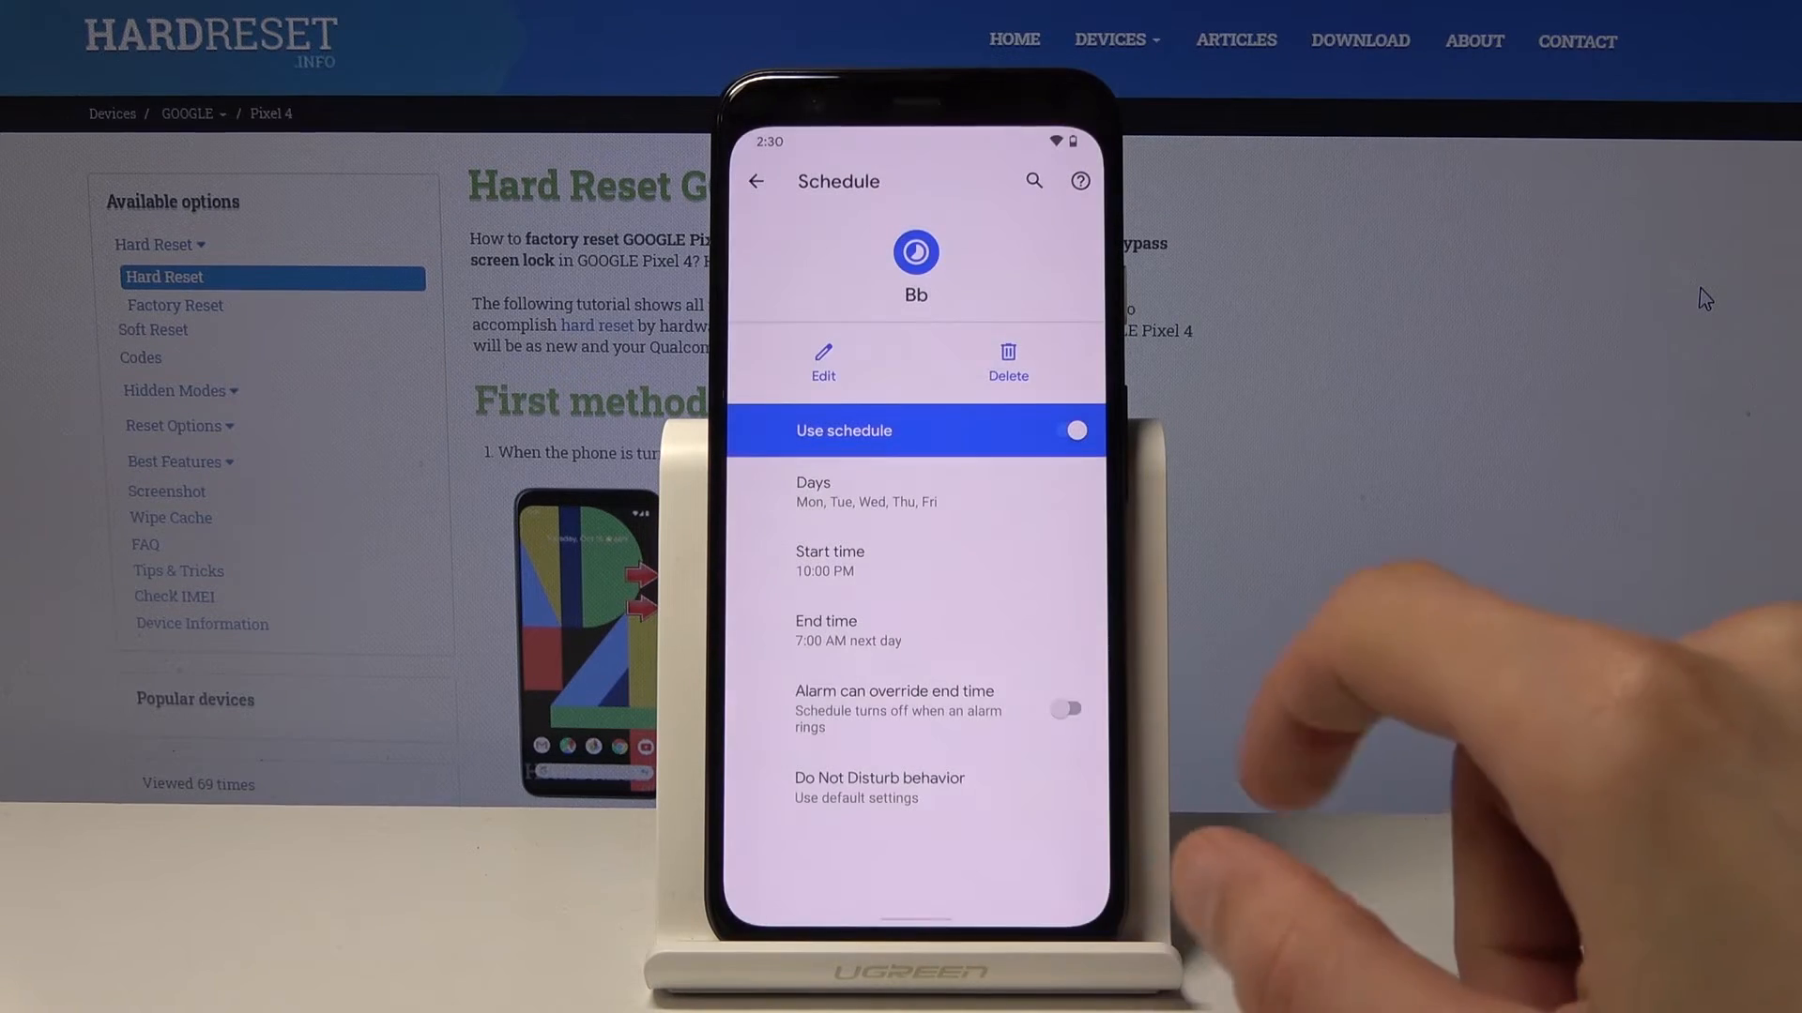
Step: Set schedule Bb's start time to 9:00 AM and end time to 5:00 PM
click(829, 561)
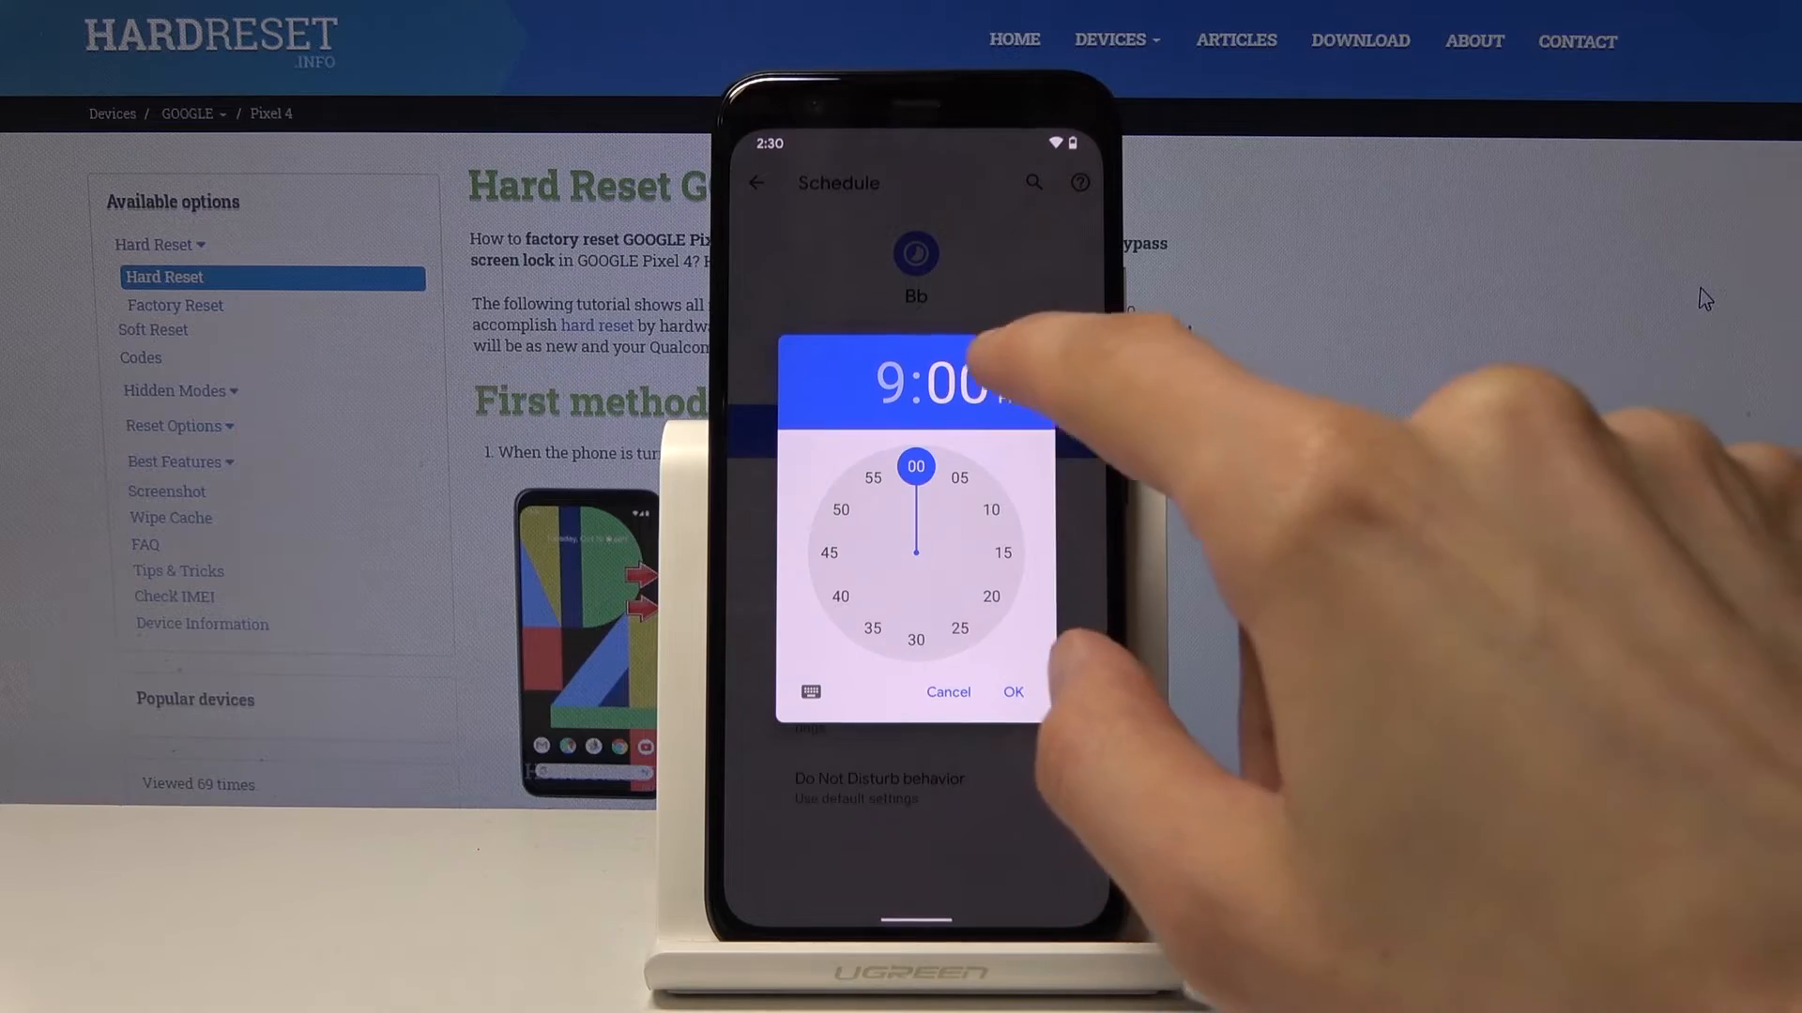
click(1010, 691)
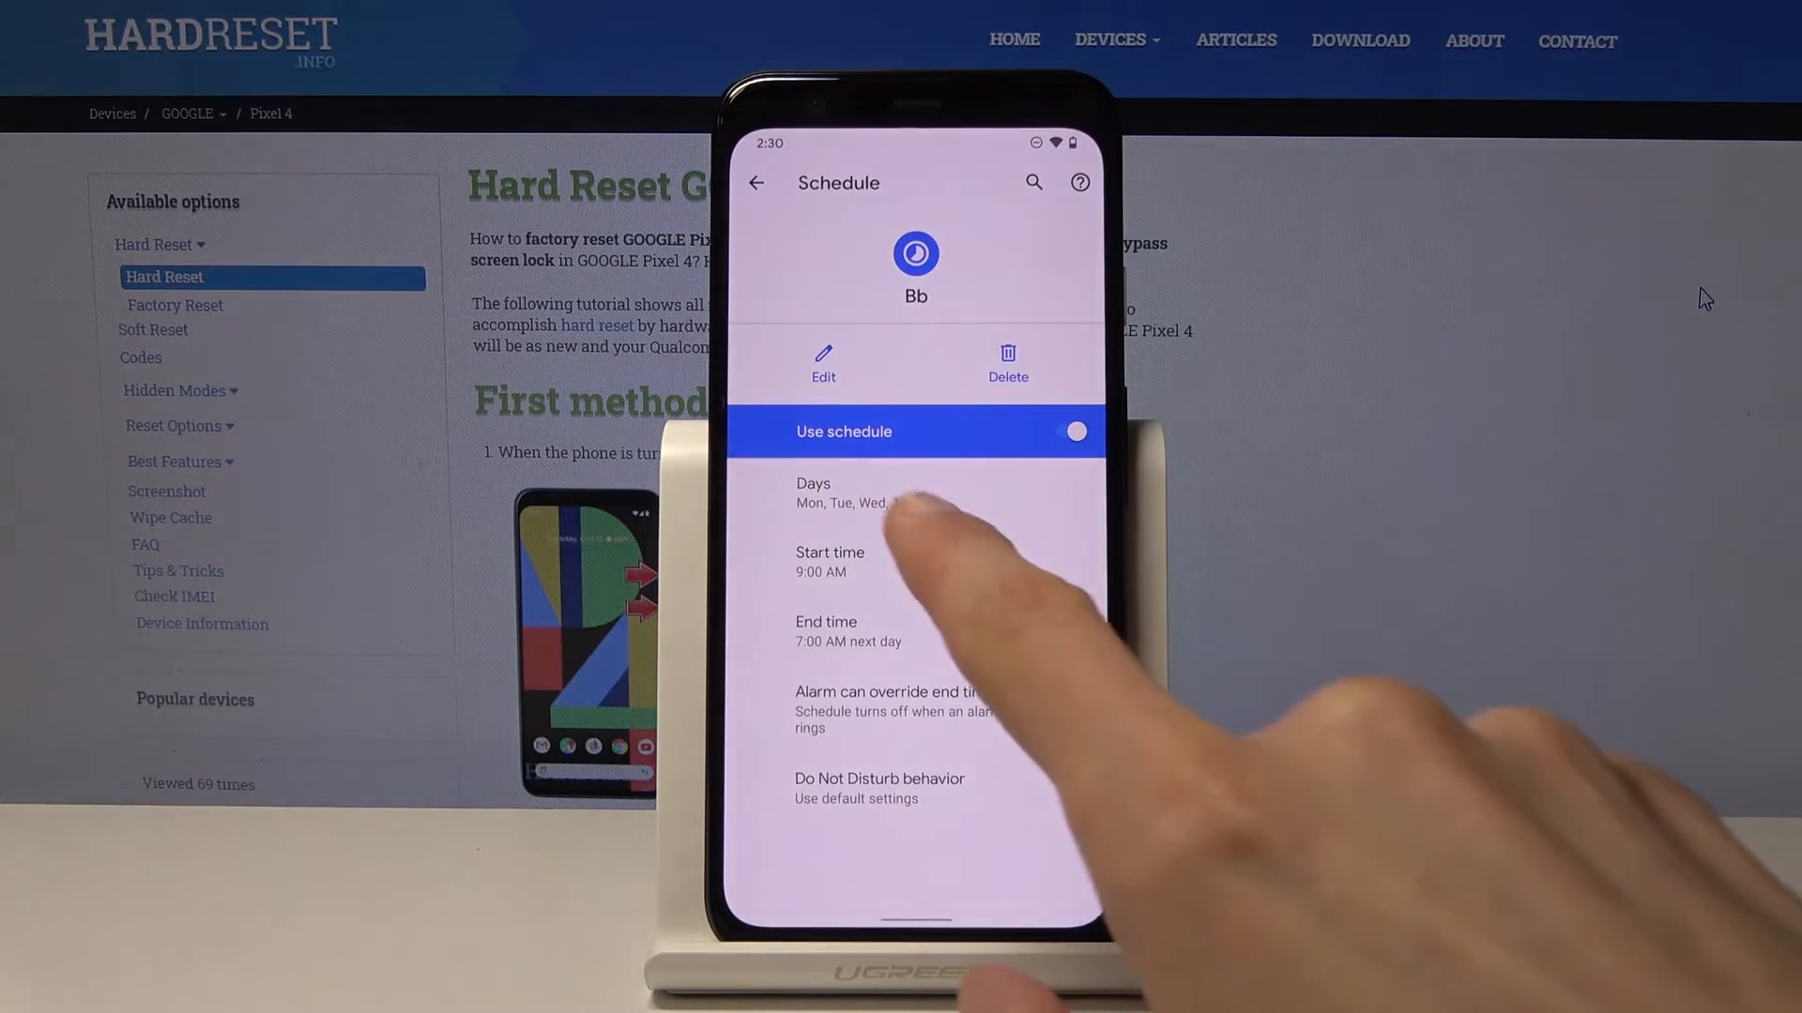
click(848, 630)
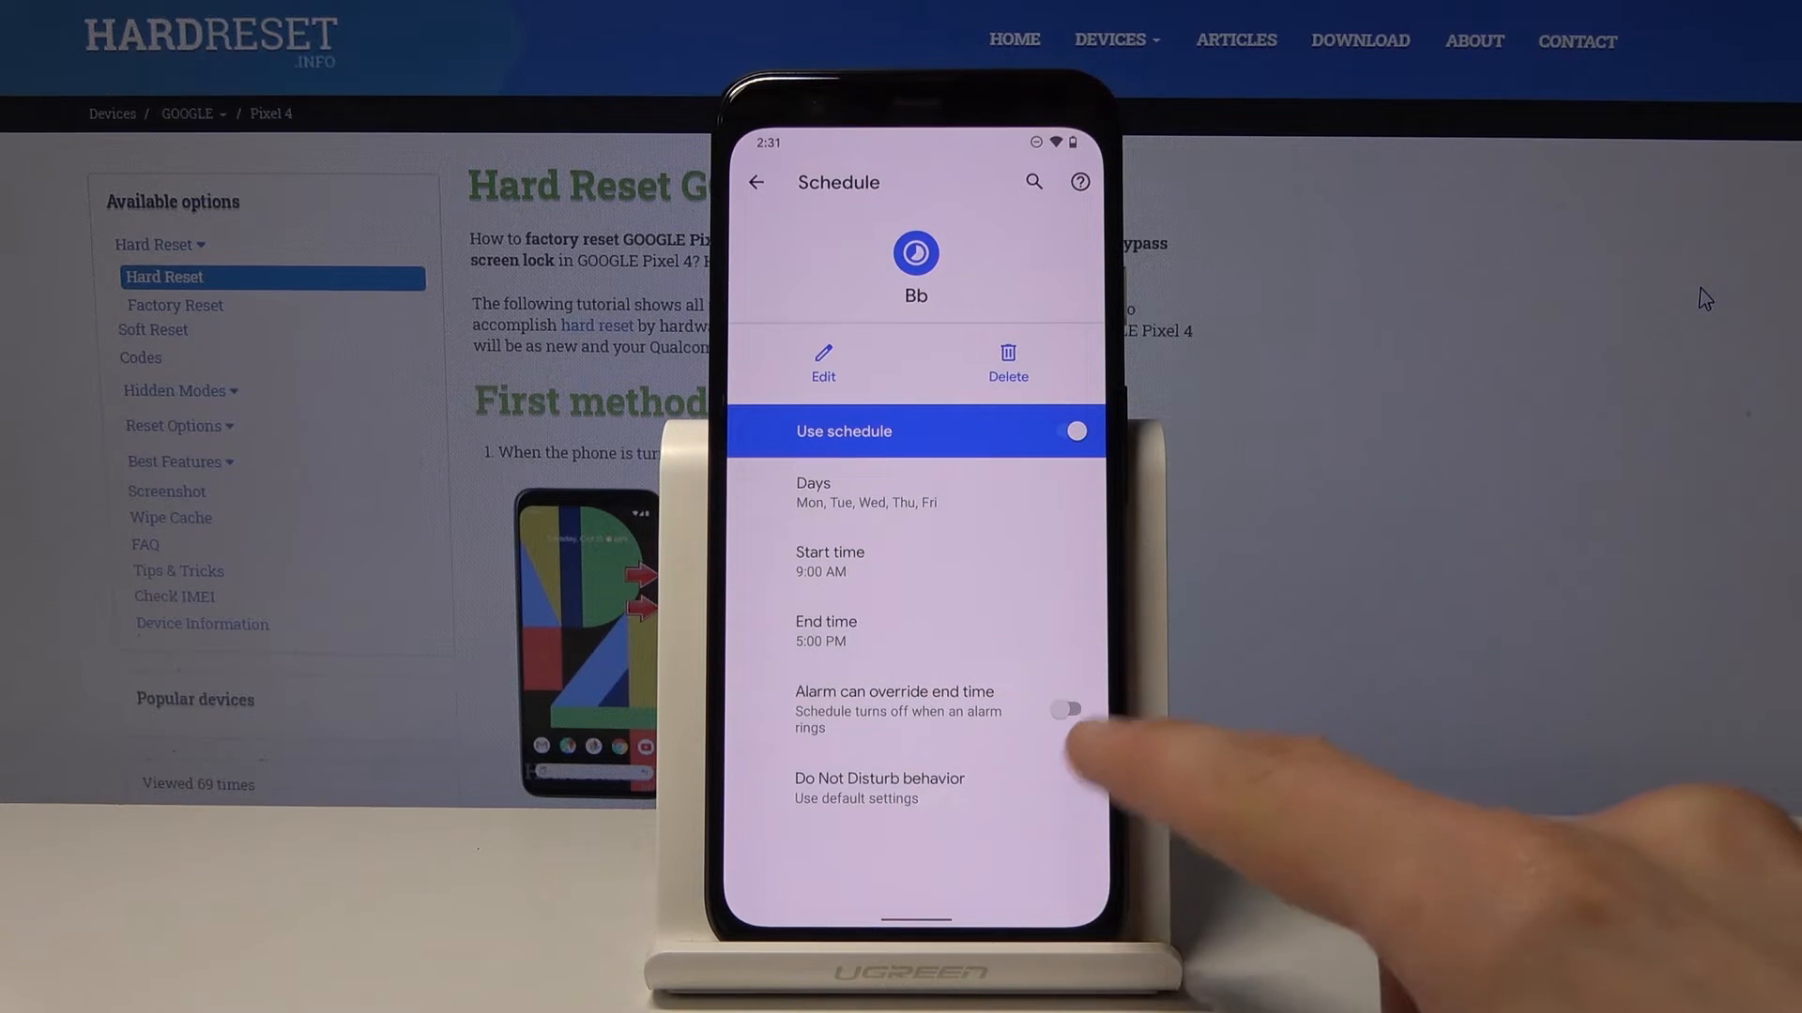
Step: Leave Bb's Do Not Disturb behaviour on default settings and return to Bb
click(879, 789)
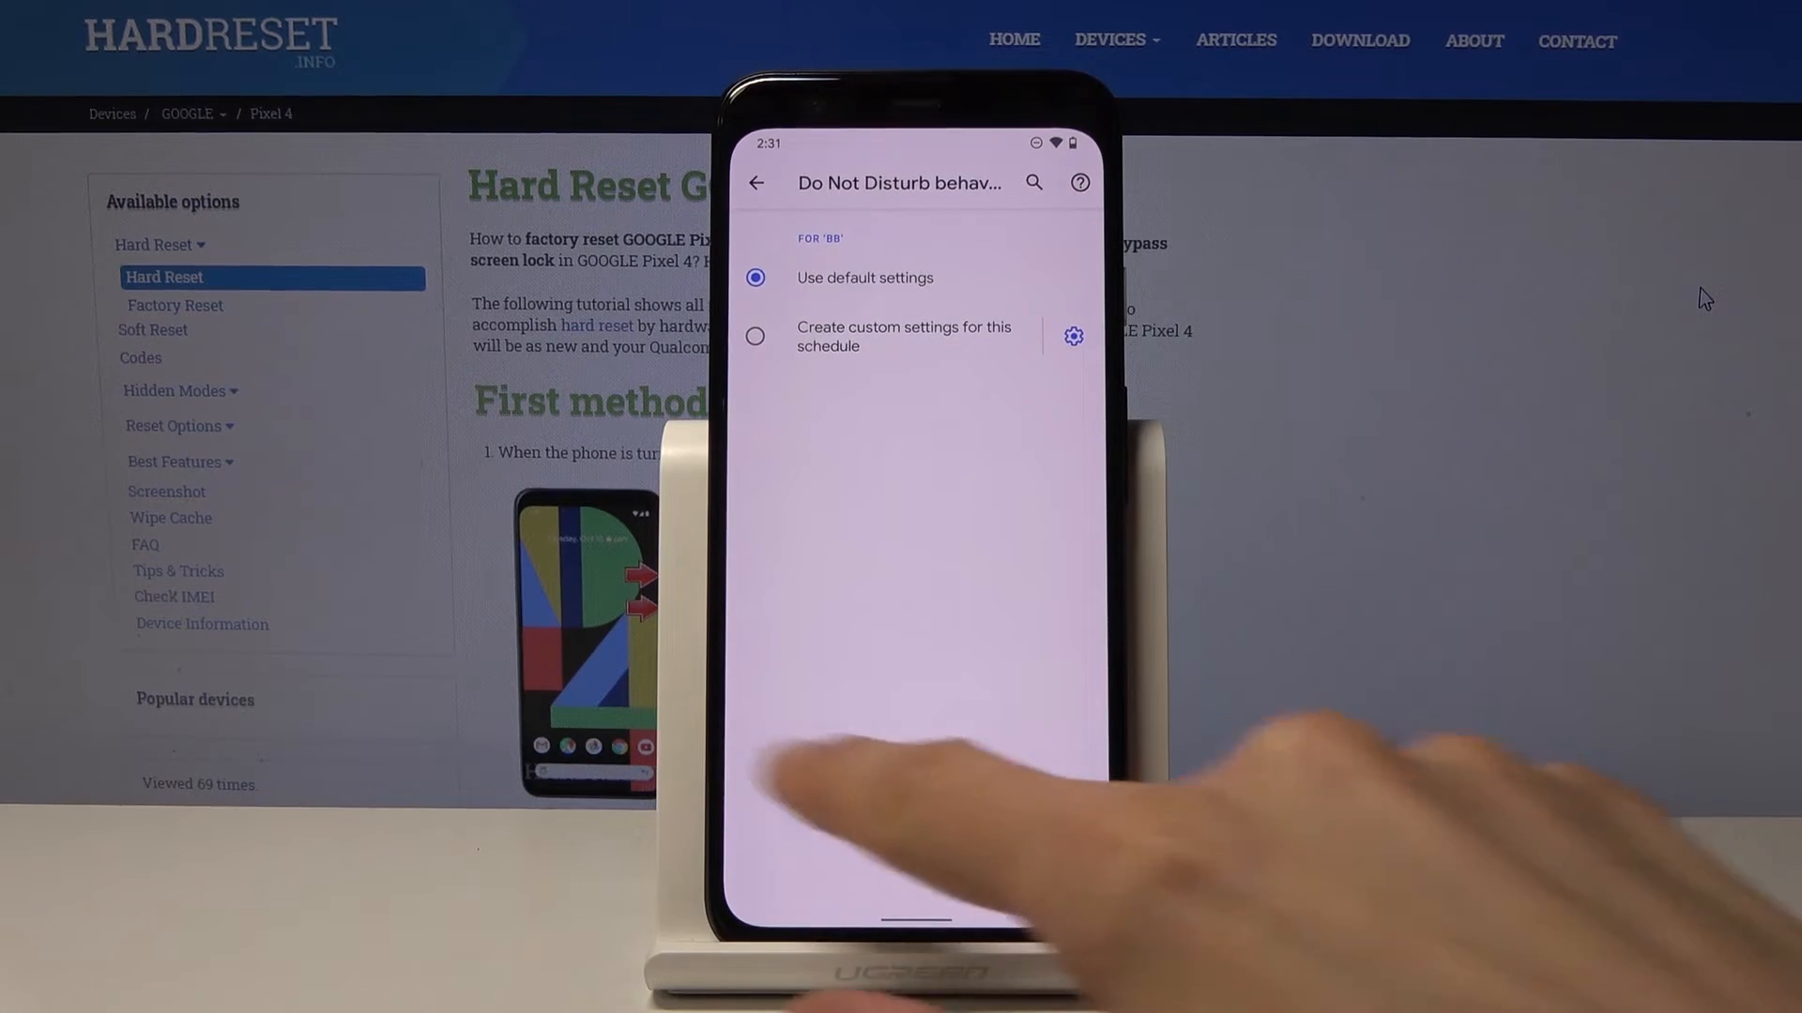
click(756, 183)
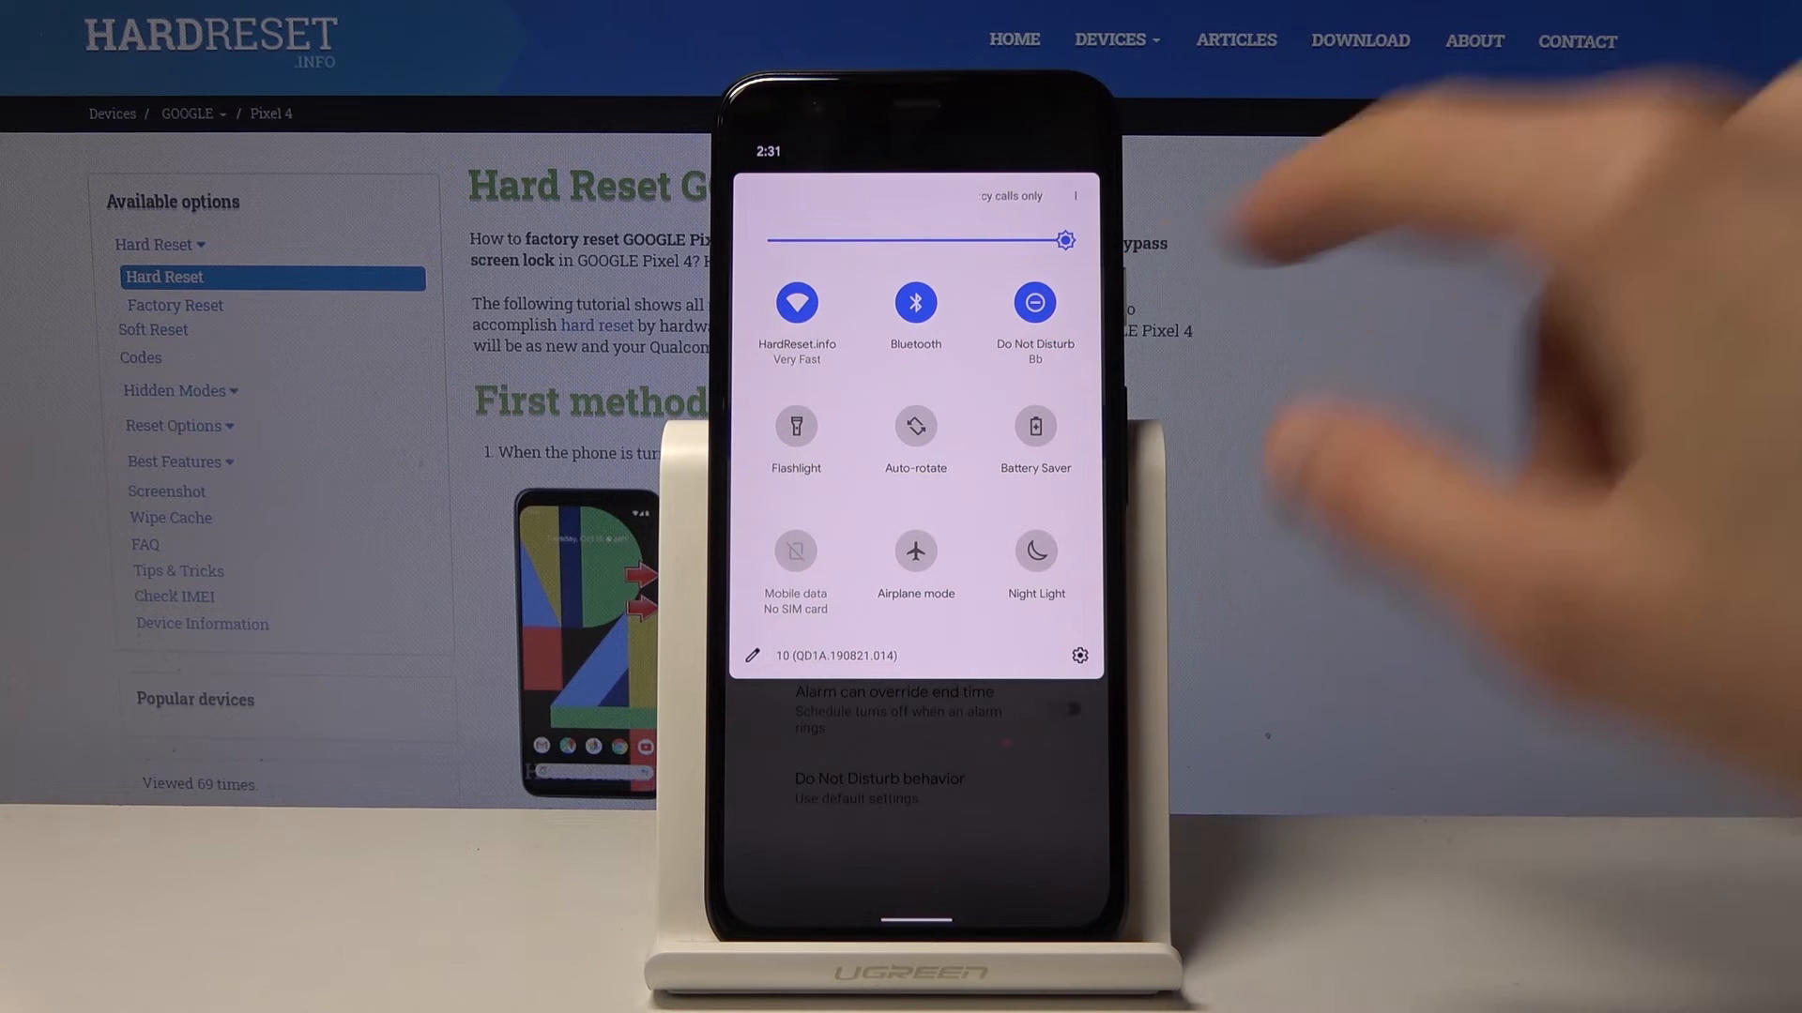
mouse_move(1704, 297)
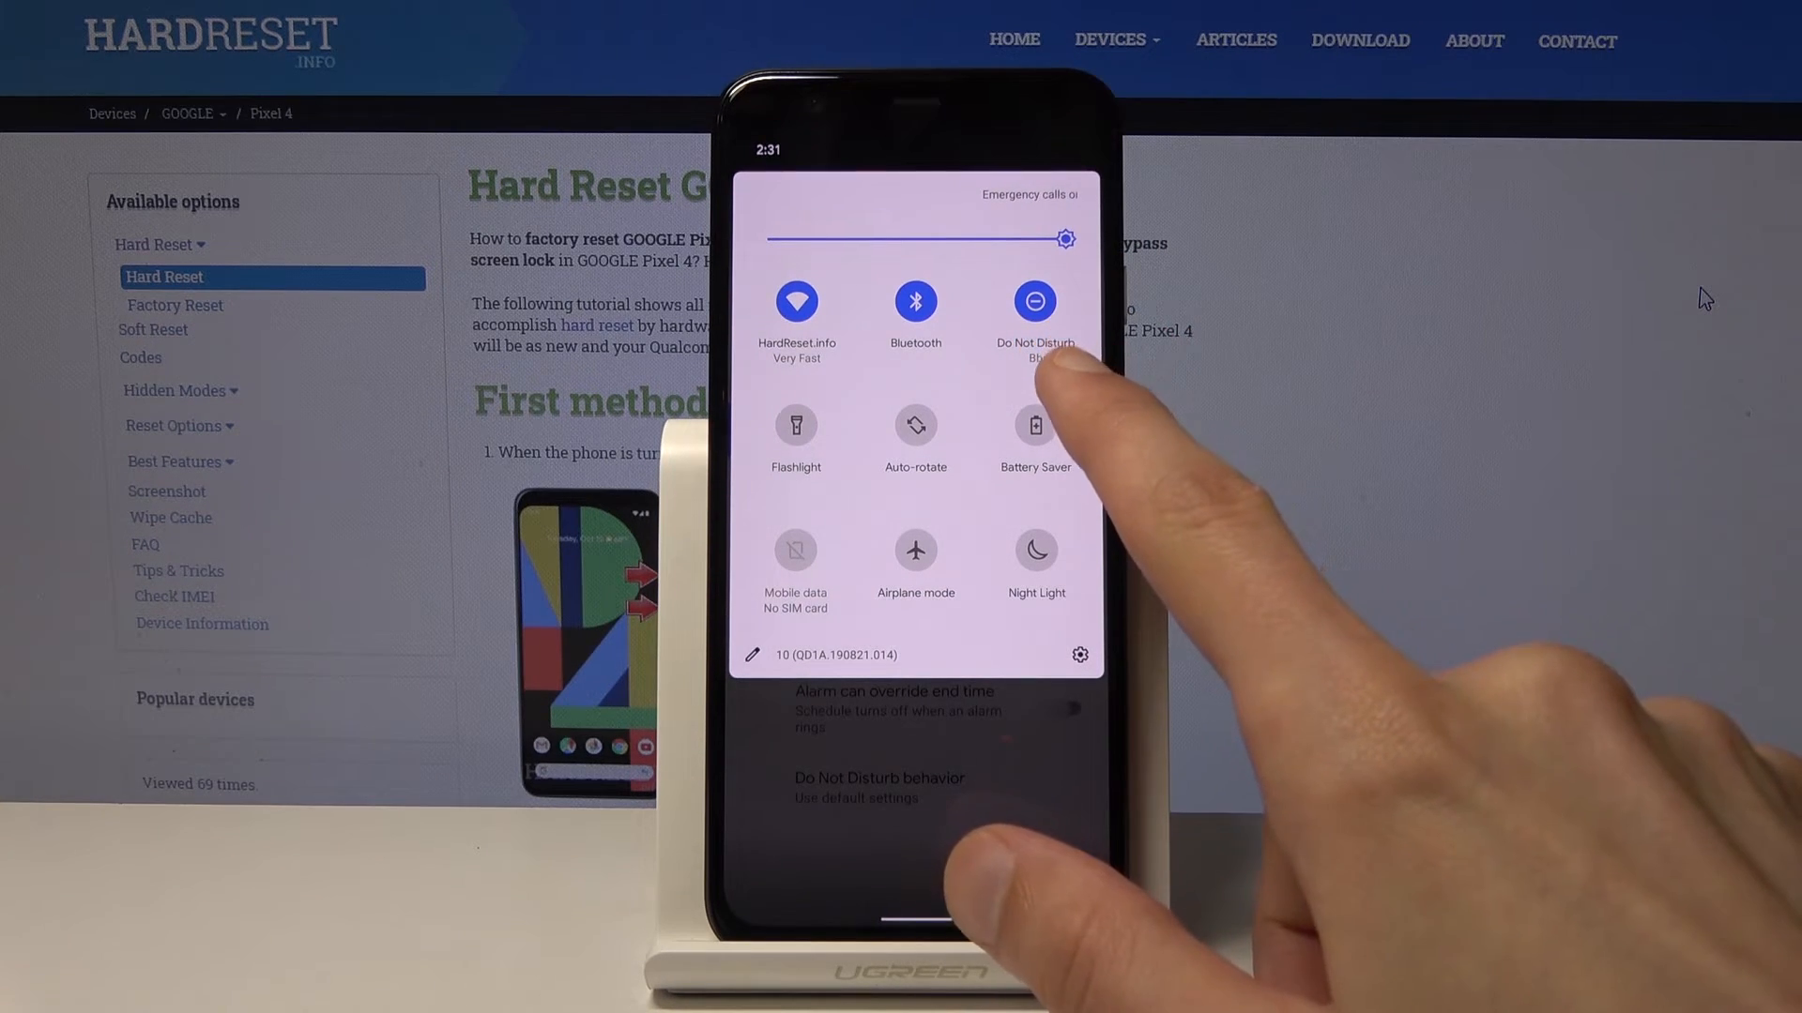
Step: Dismiss Quick Settings after confirming Do Not Disturb is on under Bb
click(1033, 301)
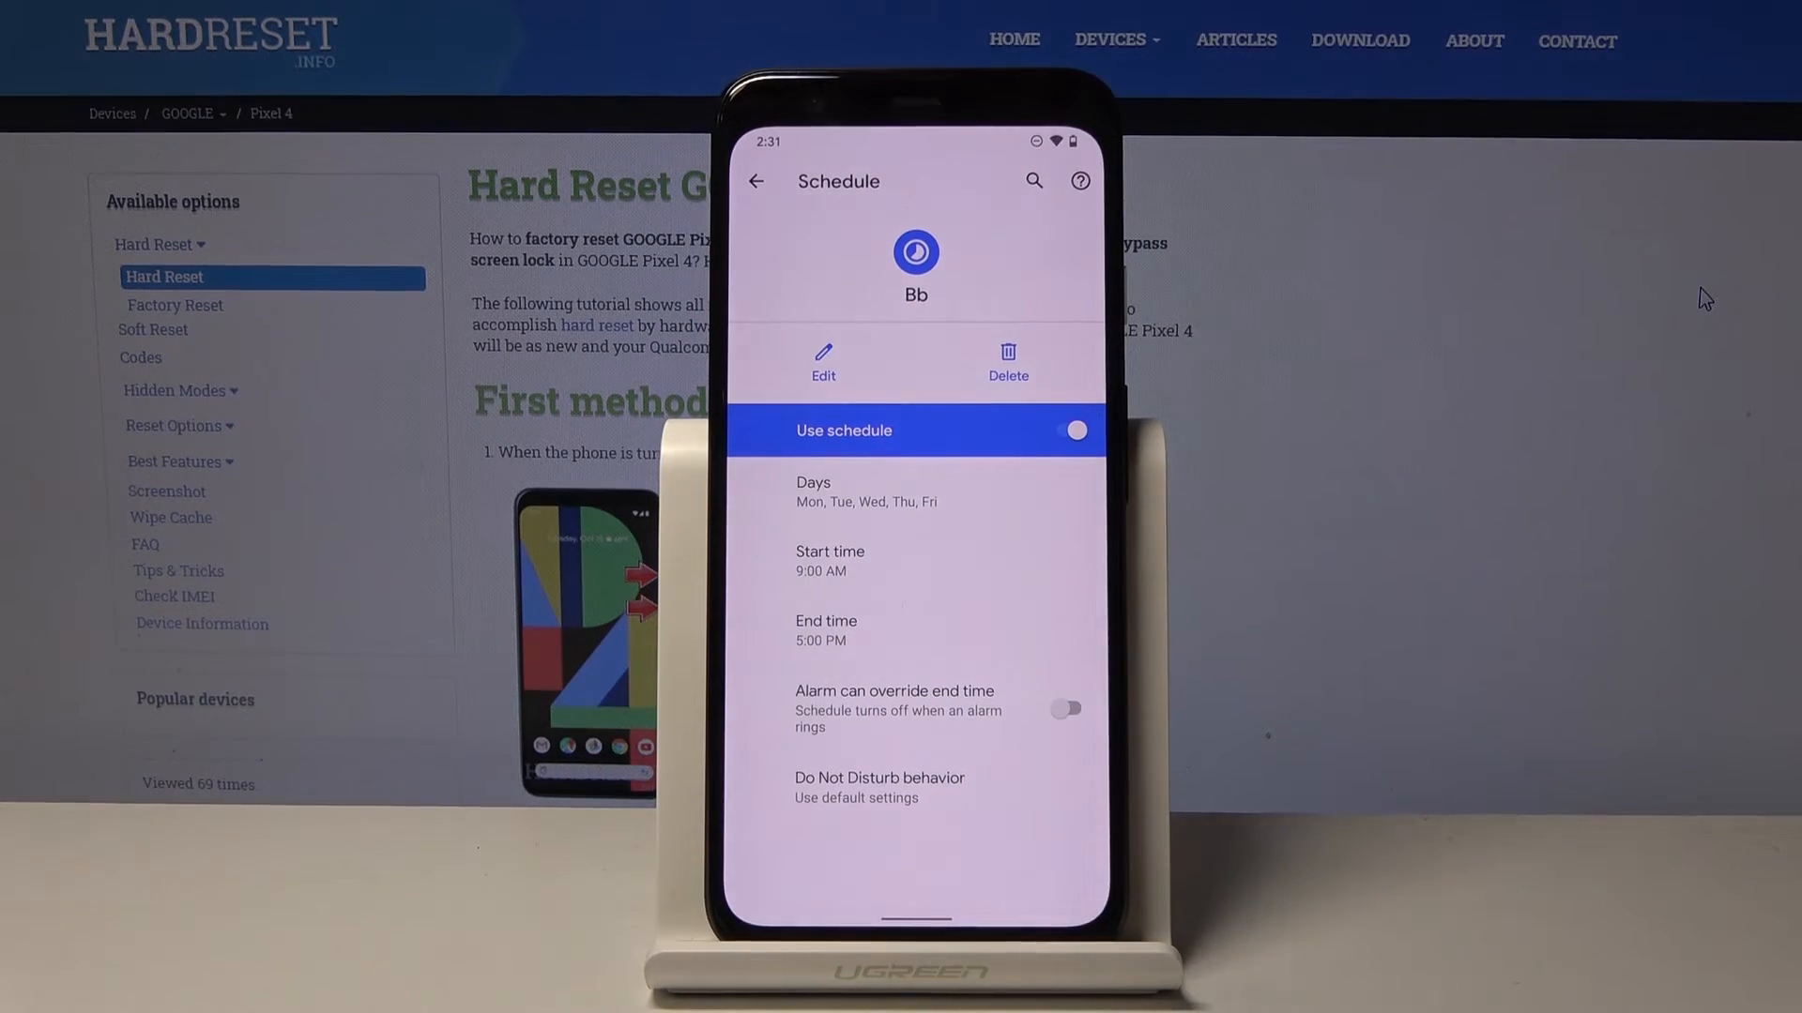
Step: Go back through the Schedules list, with Bb checked, to the main Do Not Disturb page
click(1063, 709)
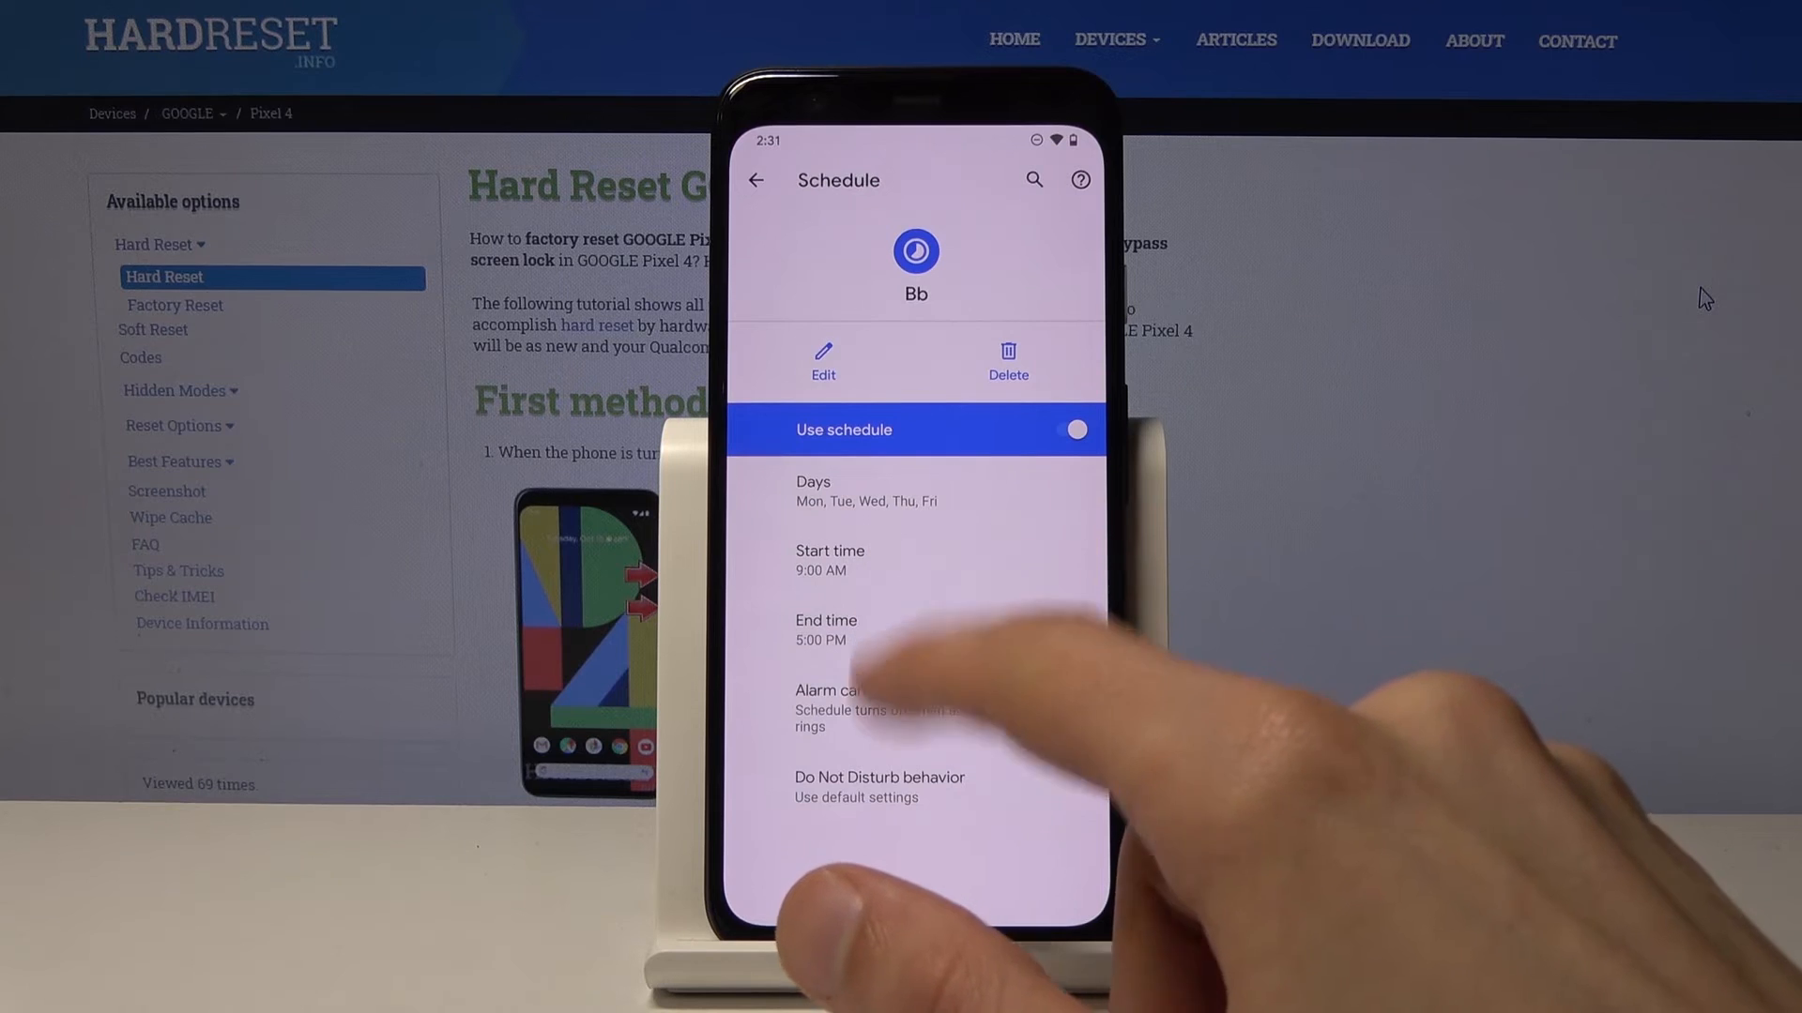
click(755, 181)
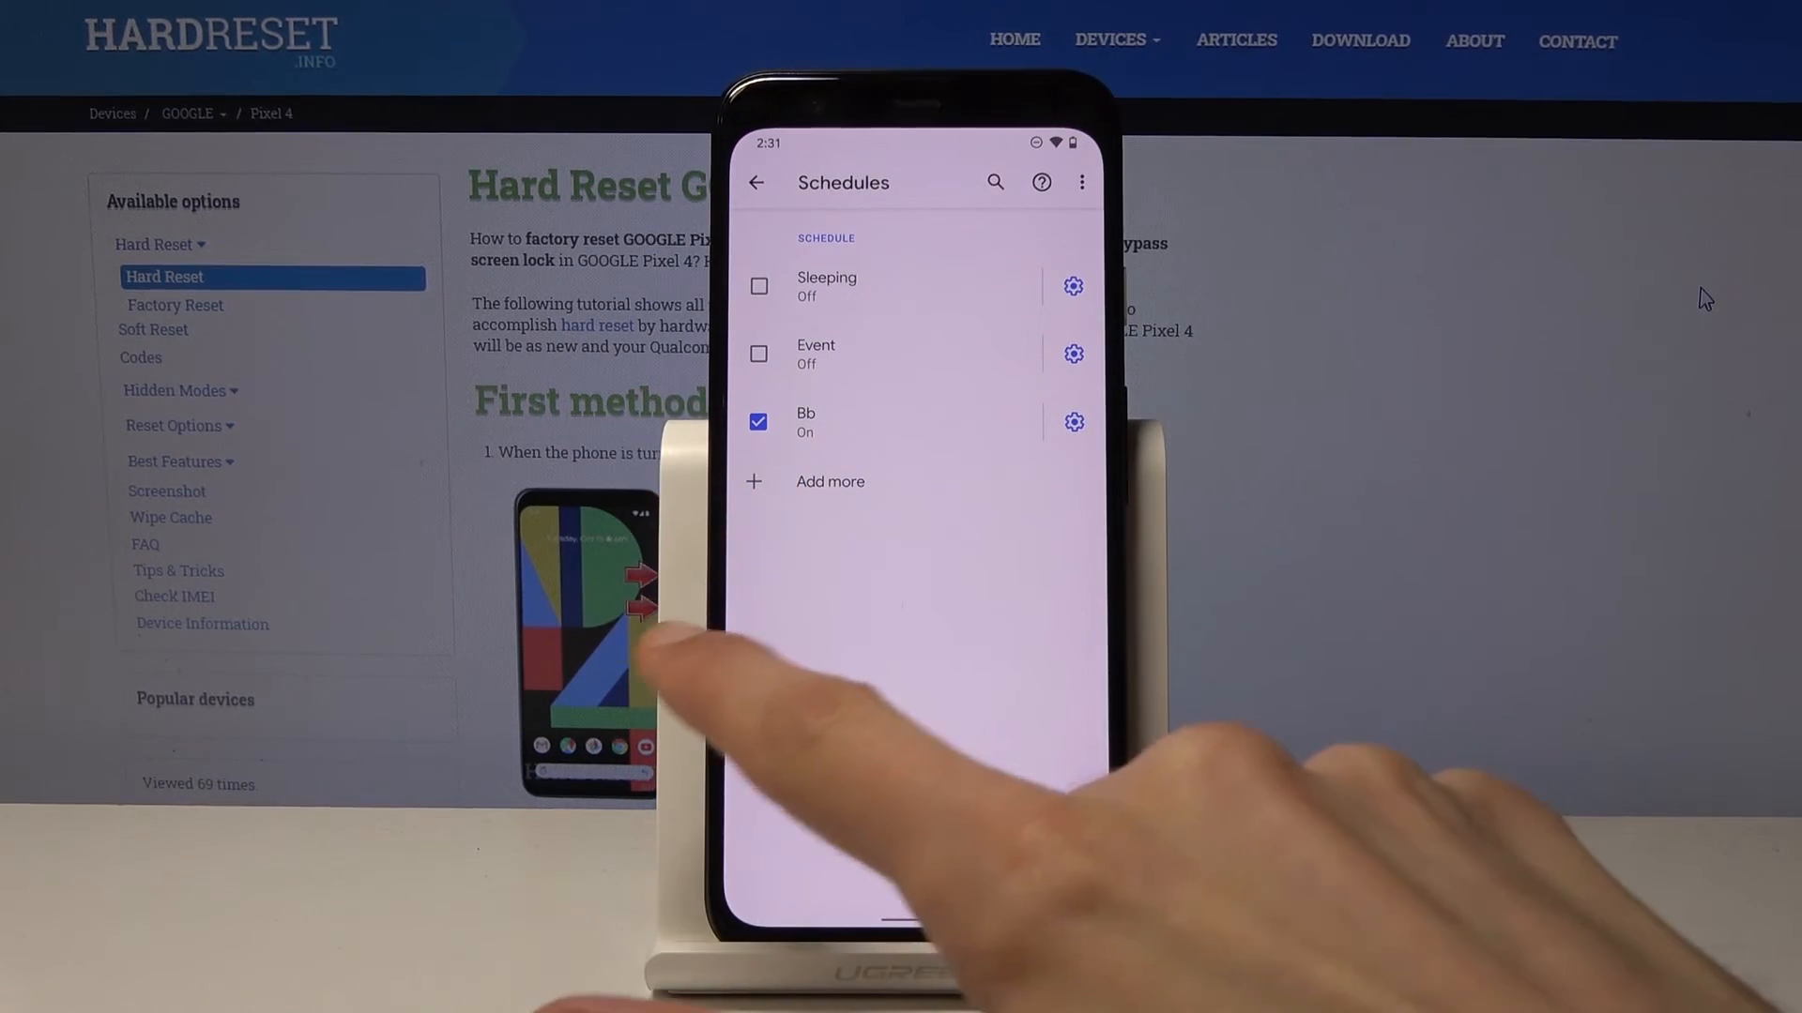
click(757, 182)
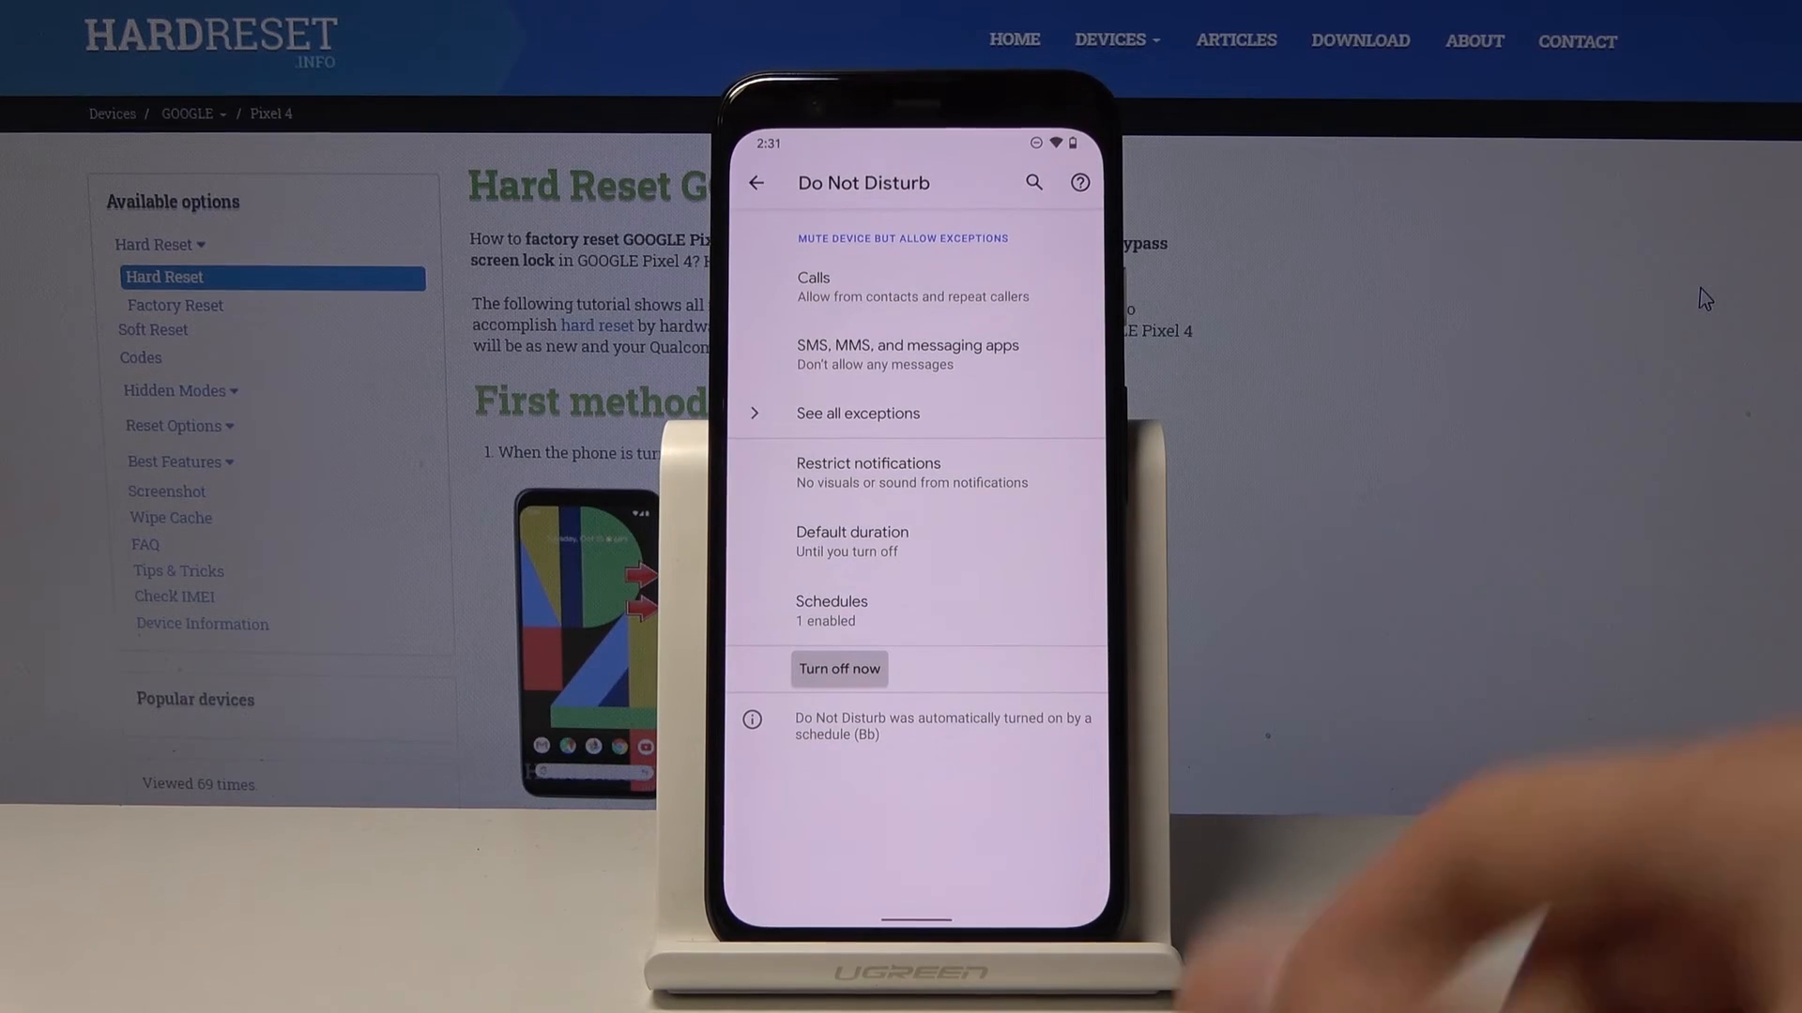